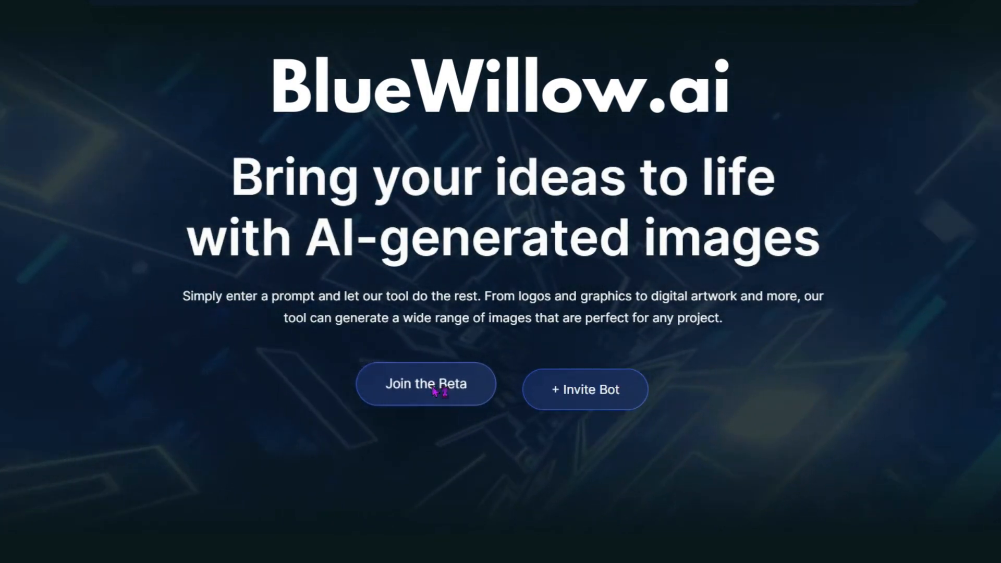
Join the BlueWillow beta from the website and accept the Discord server invite
left_click(426, 382)
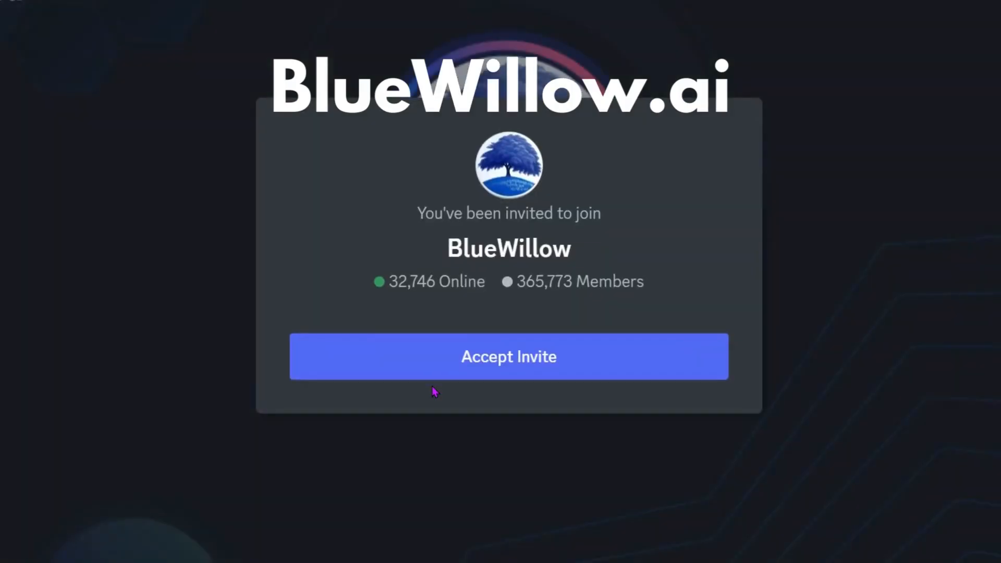
mouse_move(505, 364)
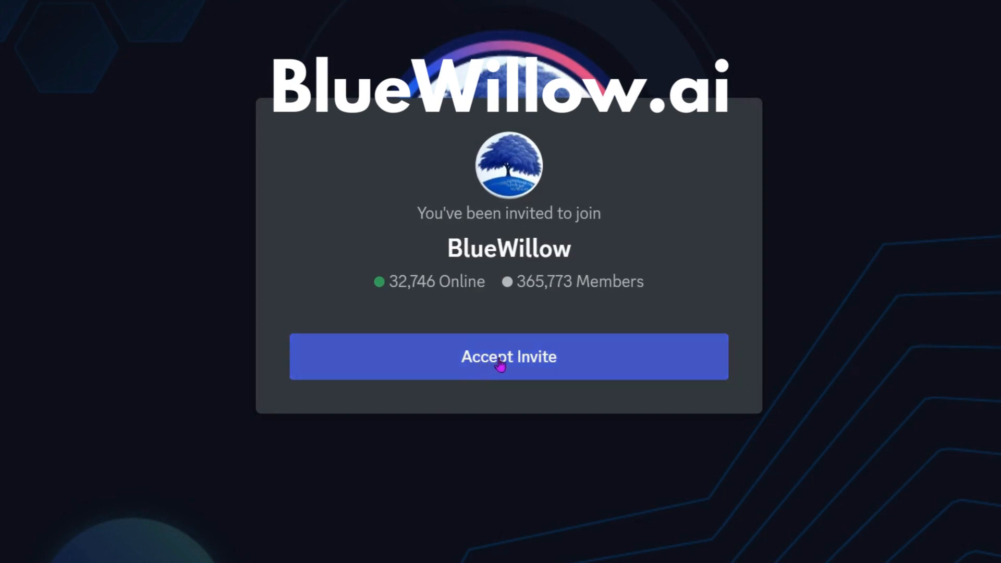
left_click(508, 357)
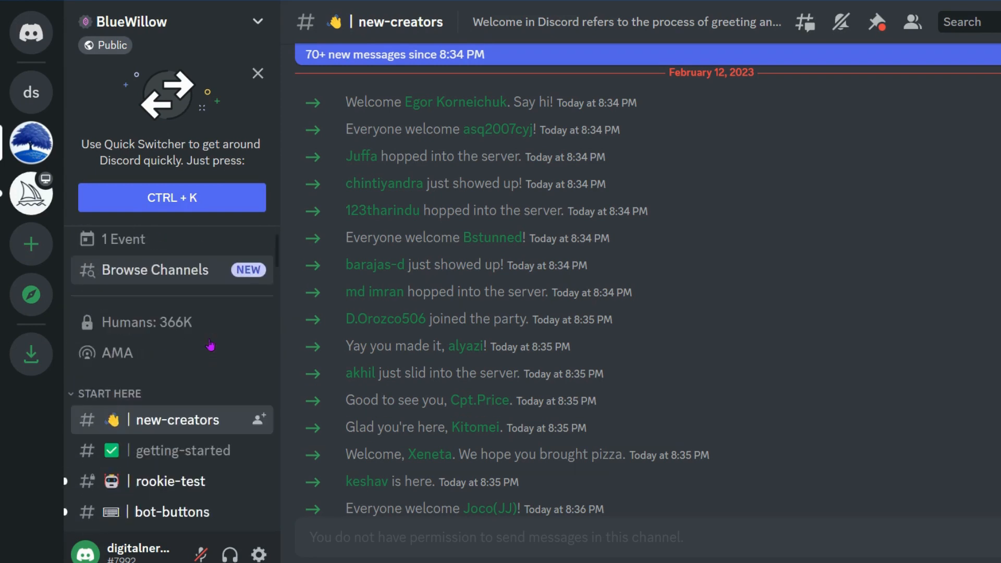
Browse the BlueWillow channel list and enter the getting-started channel
scroll("down", 3)
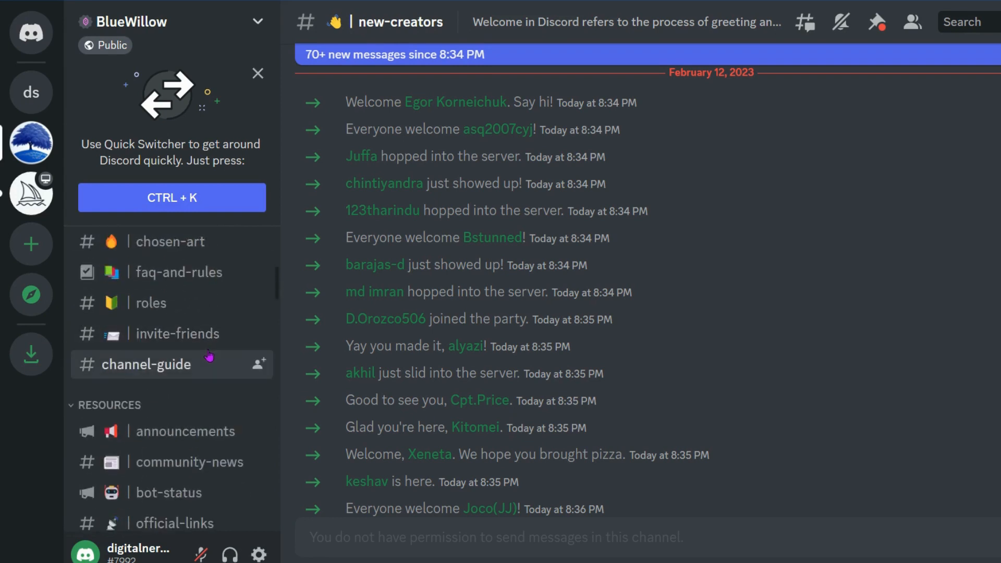
mouse_move(204, 364)
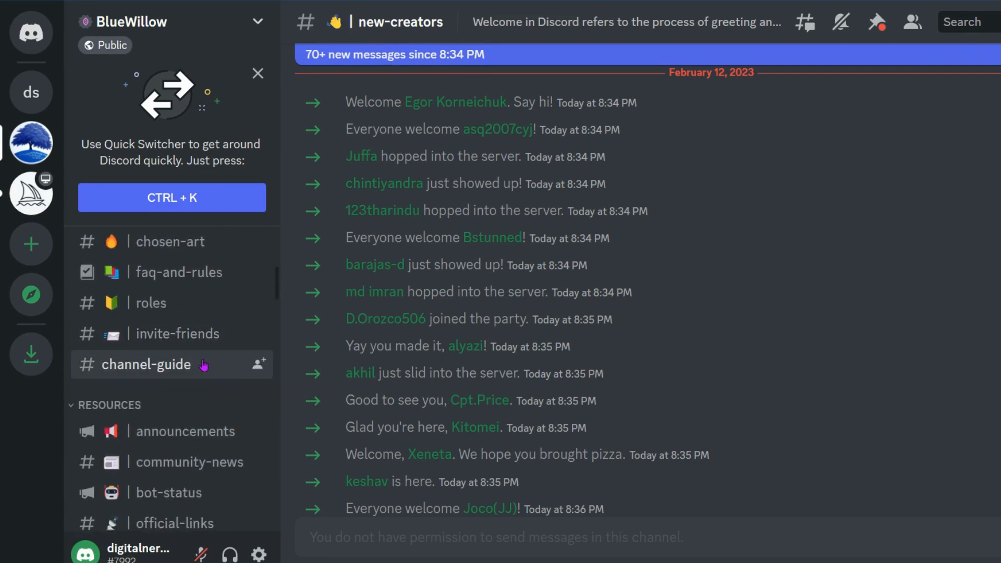
scroll("up", 3)
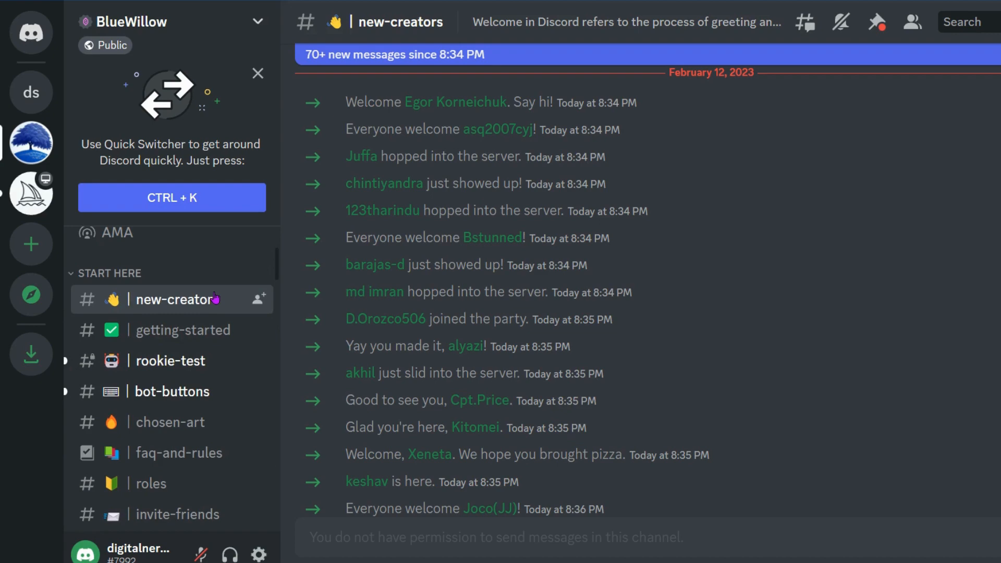
mouse_move(165, 284)
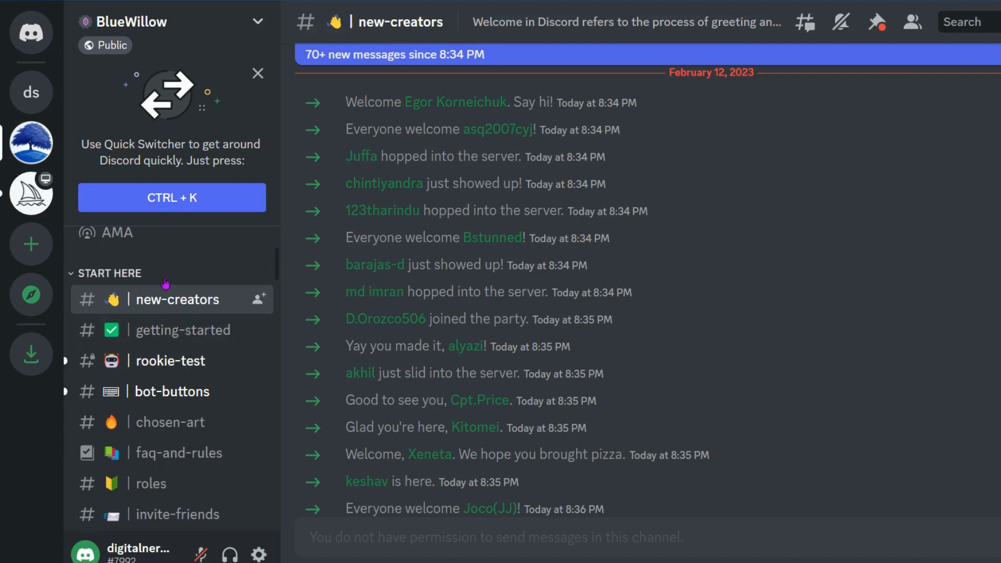
left_click(184, 331)
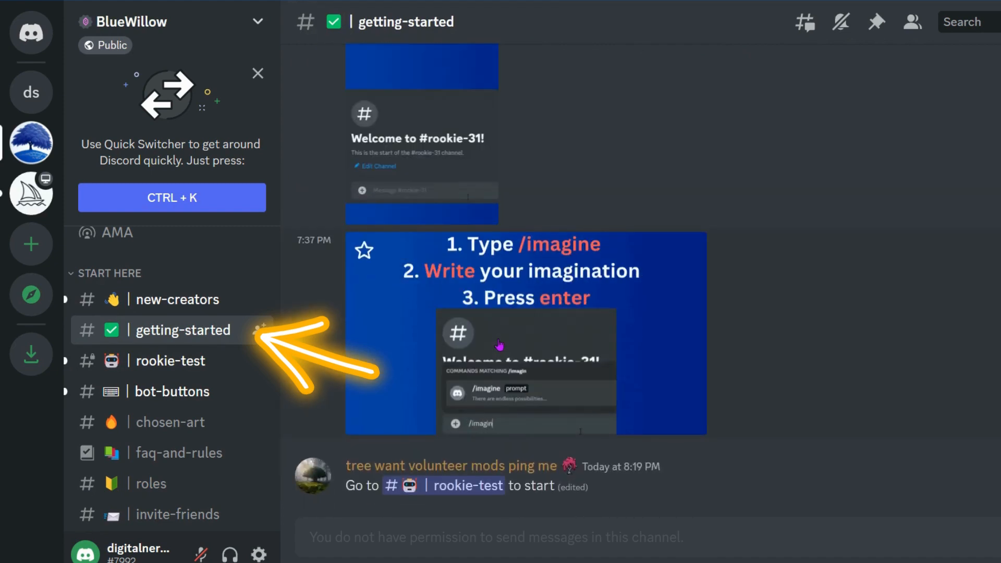
Scroll through the showcase-jam artwork posts and down to the rookie channels
scroll("down", 3)
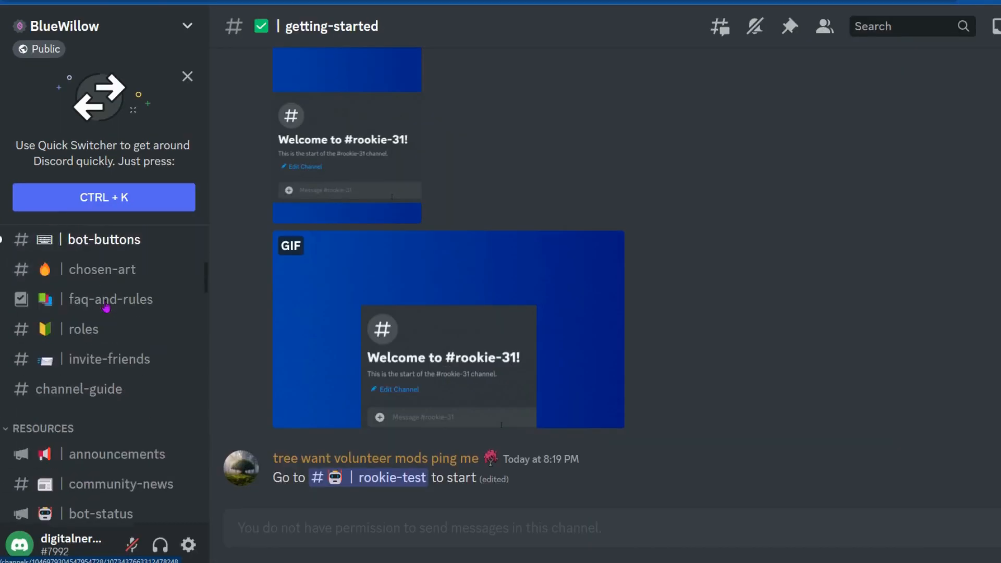
scroll("down", 3)
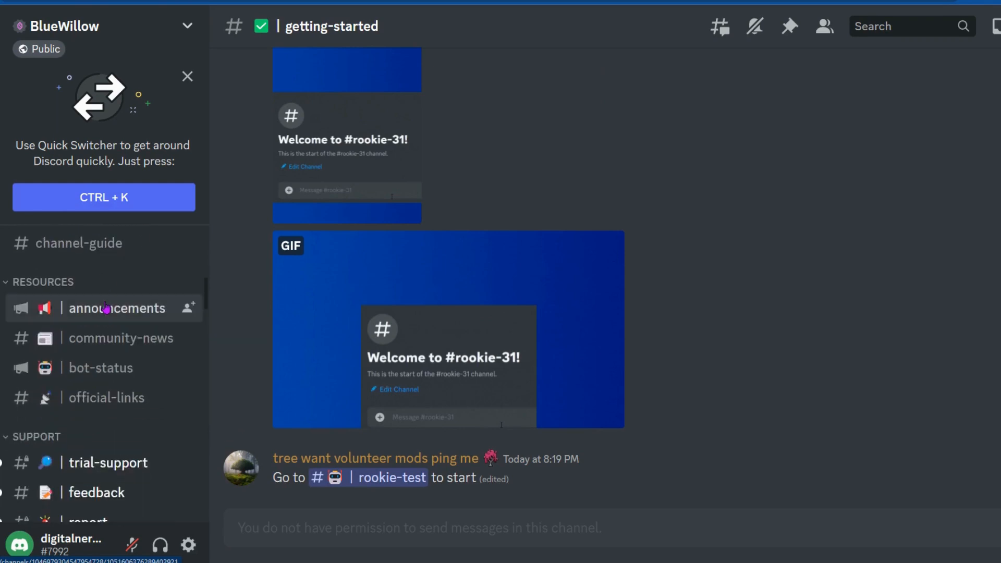
scroll("down", 3)
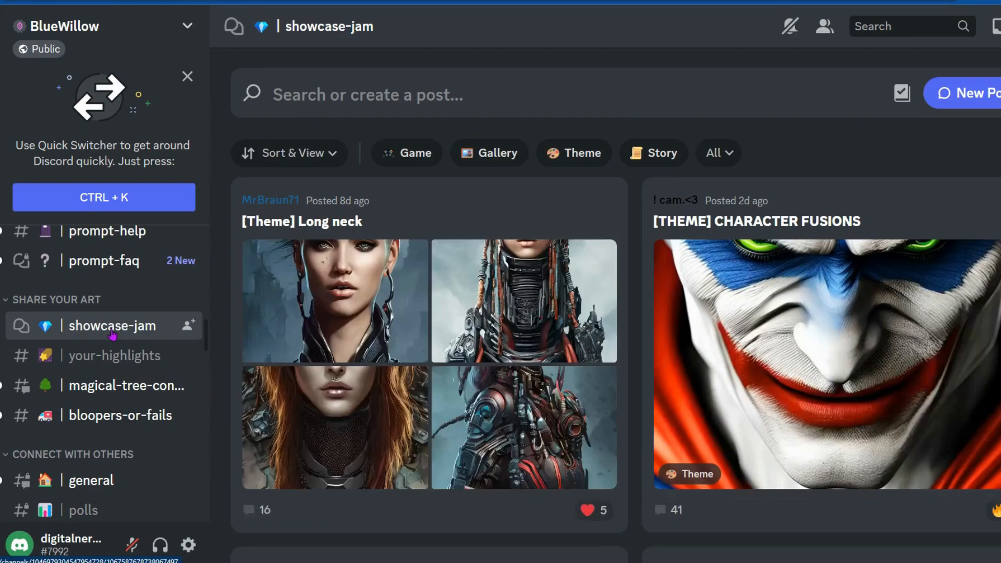
scroll("down", 3)
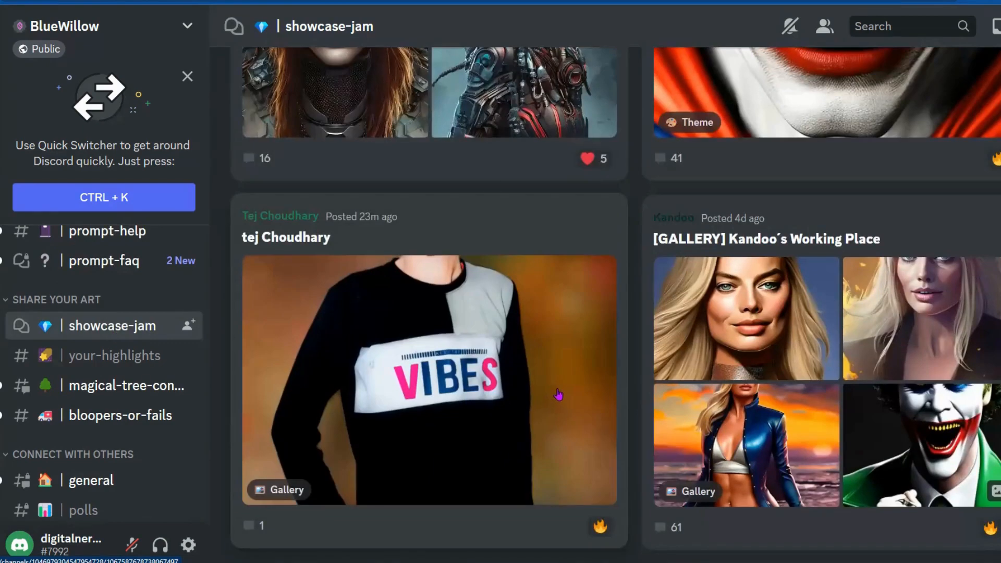
scroll("down", 3)
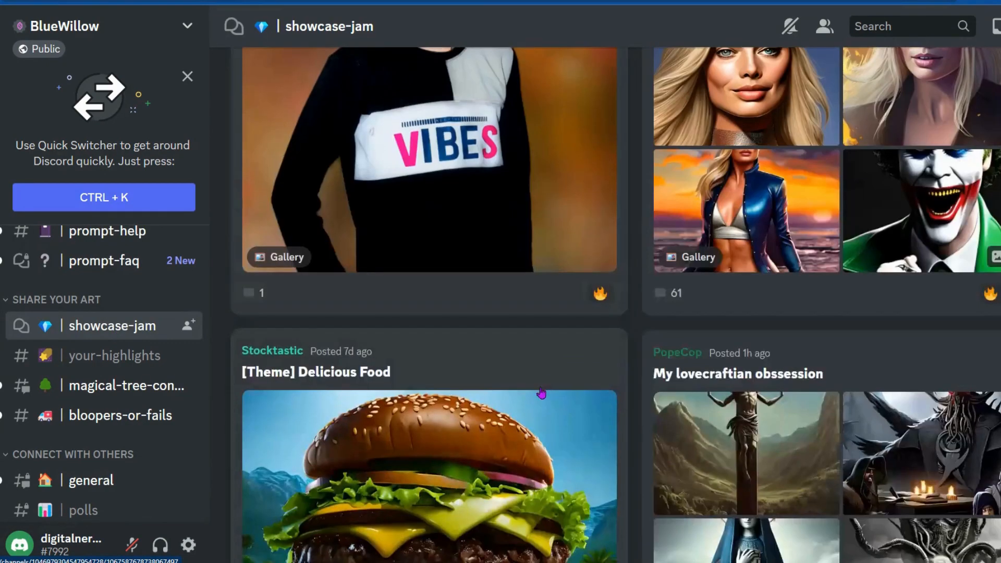
scroll("down", 3)
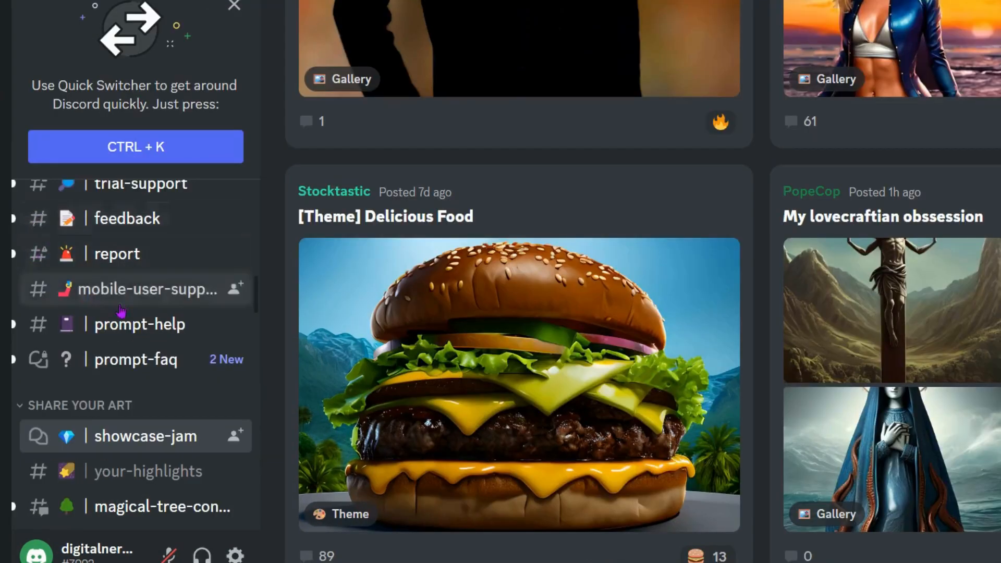
scroll("down", 3)
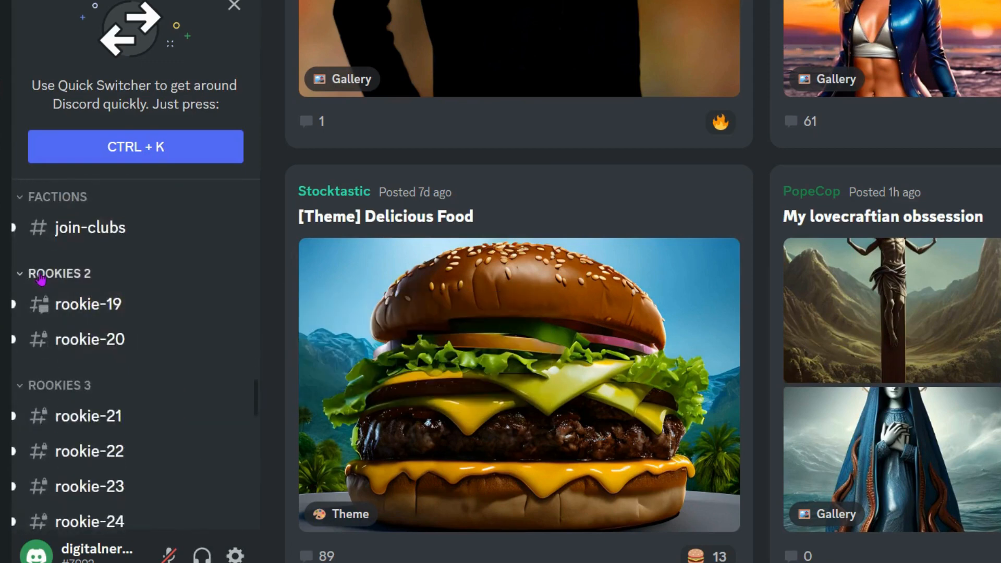
scroll("down", 3)
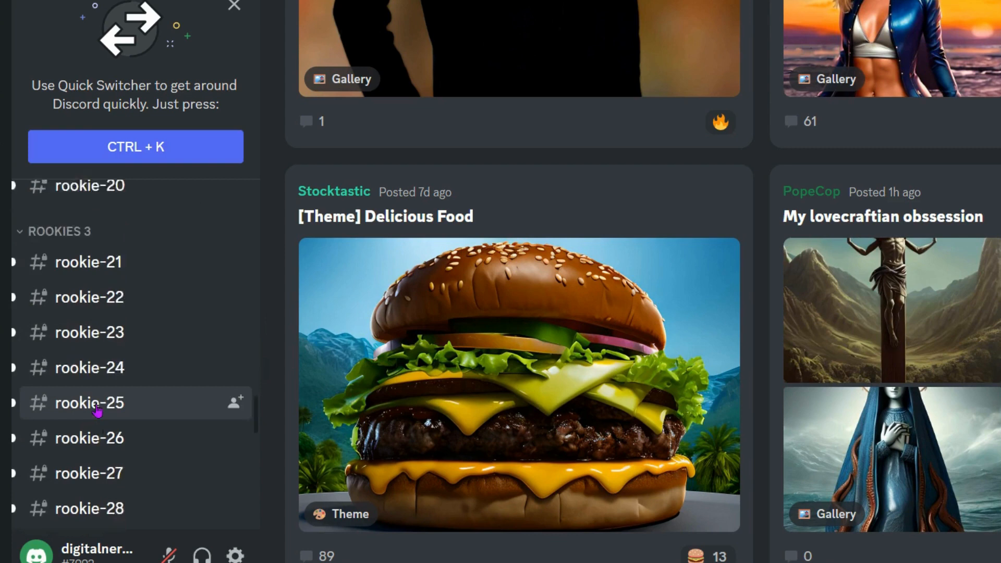
scroll("down", 3)
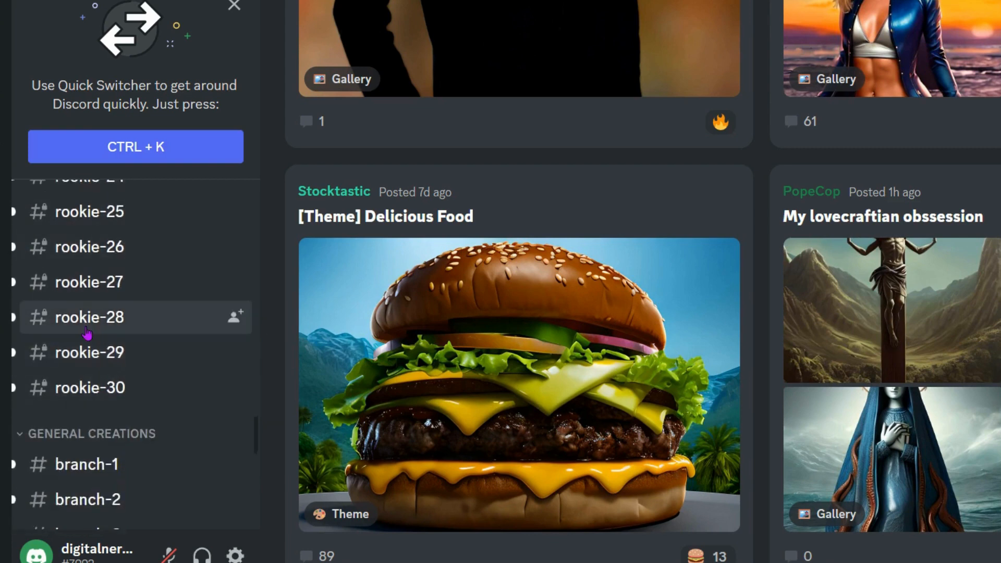
In rookie-27, submit a BlueWillow /imagine request with the prompt 'a beach bungalow'
left_click(89, 281)
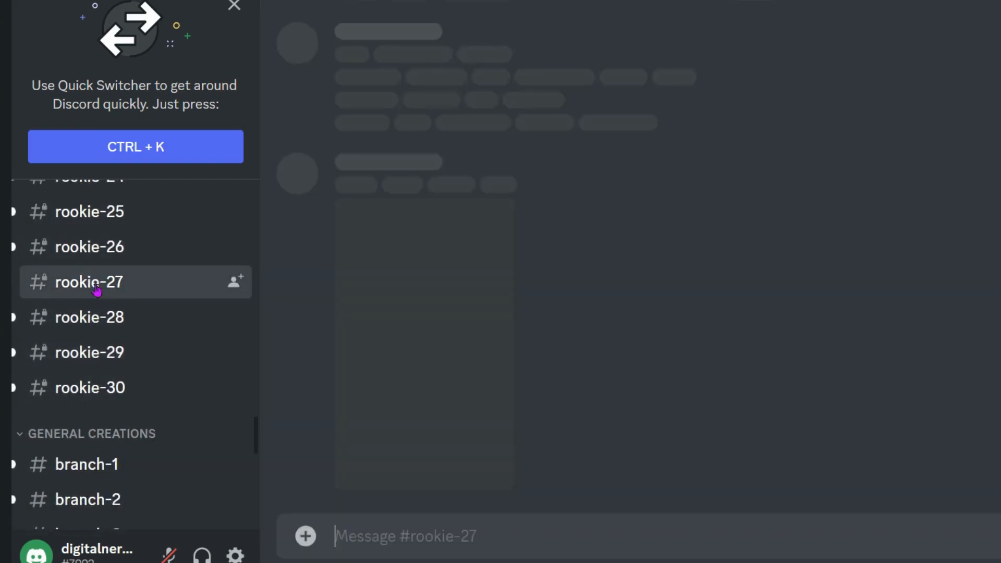
left_click(89, 283)
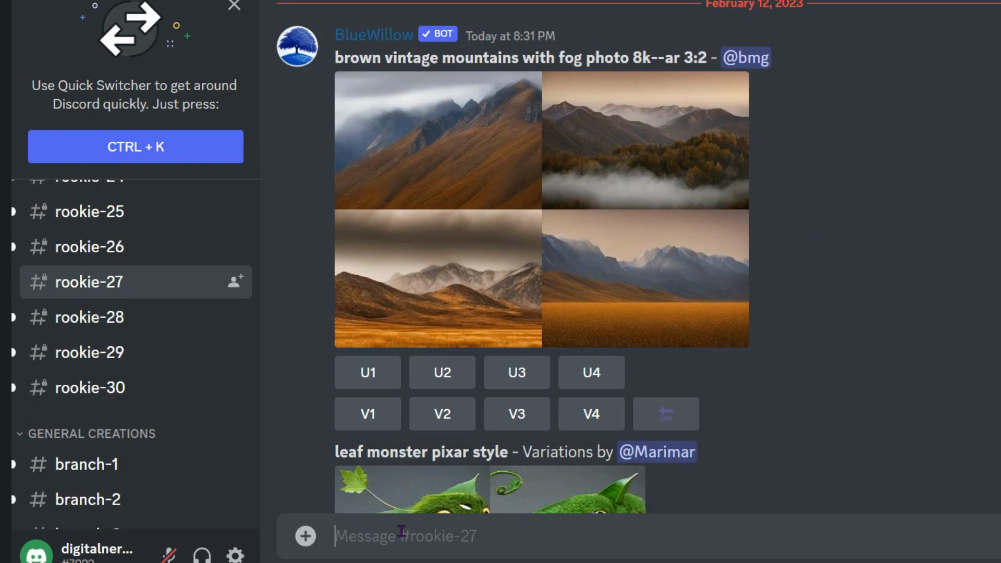
type("/imagine prompt")
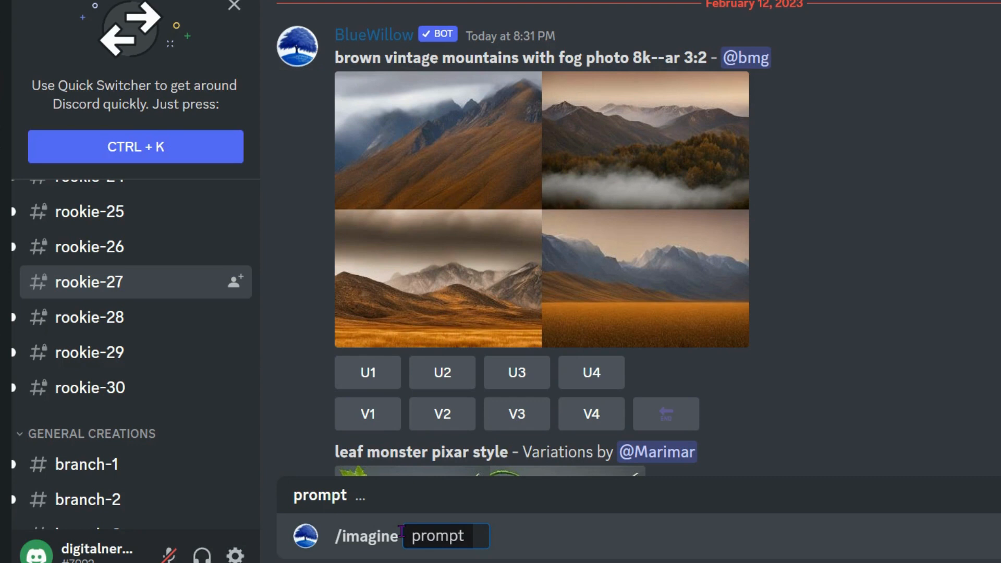
type("a beach bungalow")
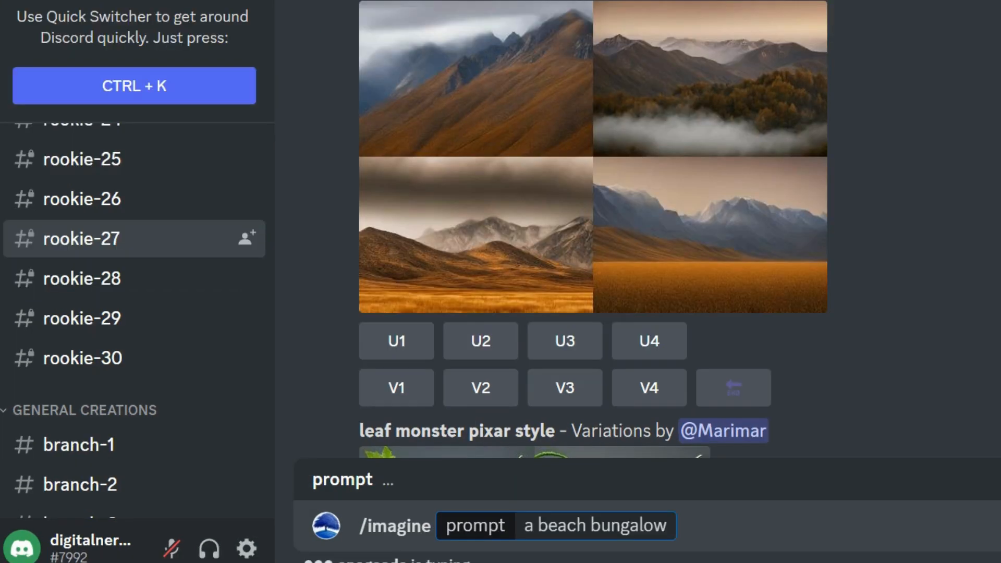
mouse_move(334, 255)
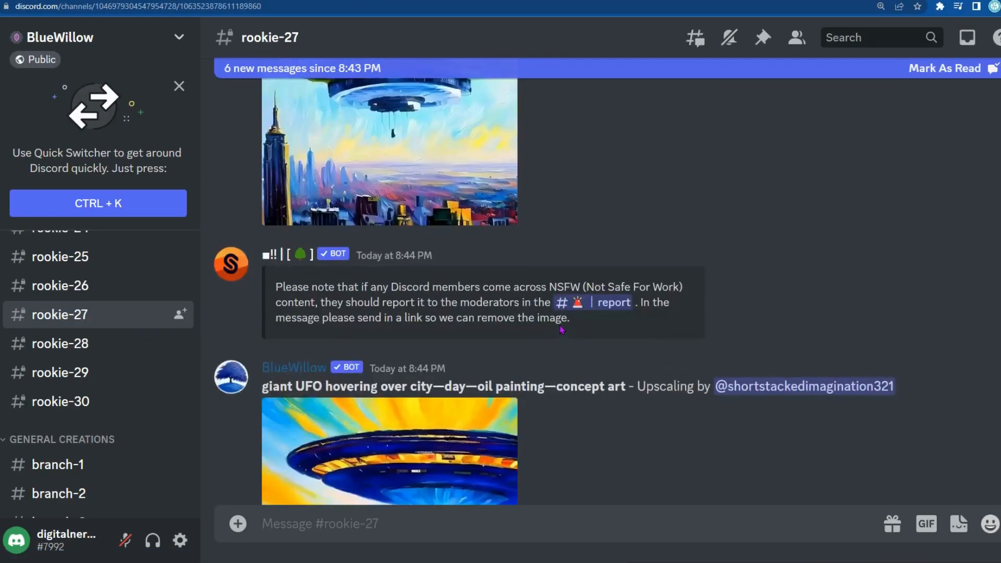
Jump from Inbox Mentions to BlueWillow's beach bungalow grid in rookie-27
scroll("down", 3)
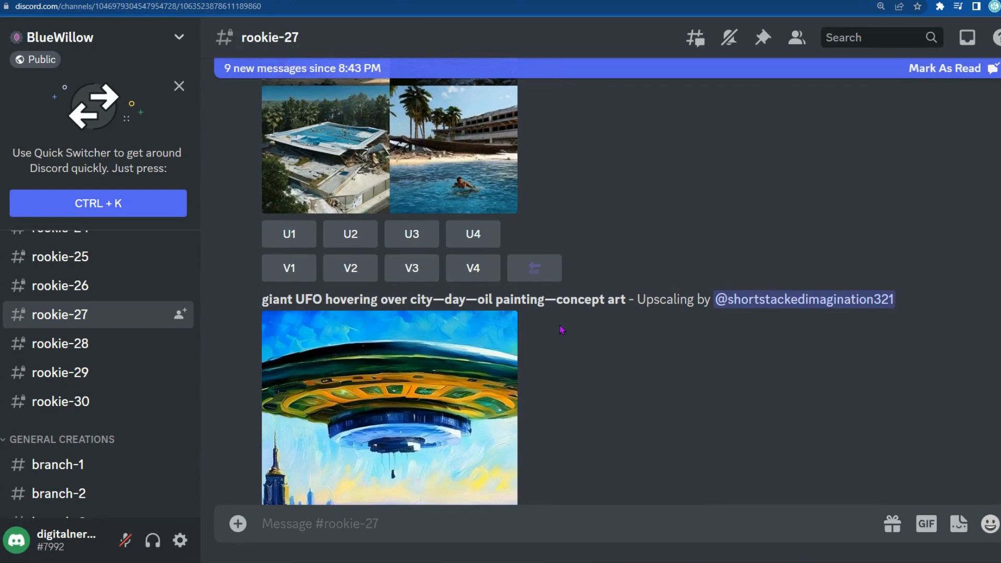
mouse_move(967, 38)
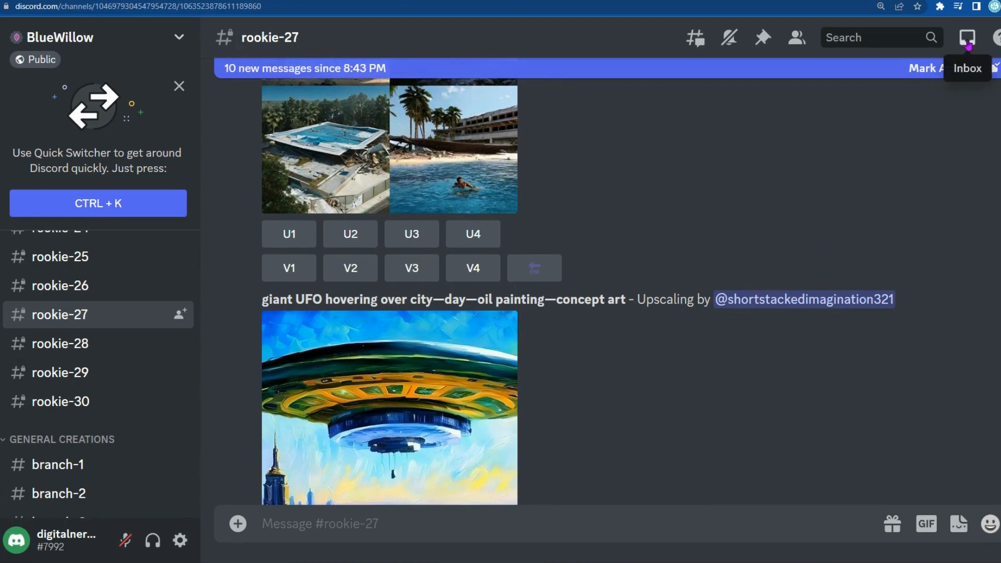
left_click(965, 38)
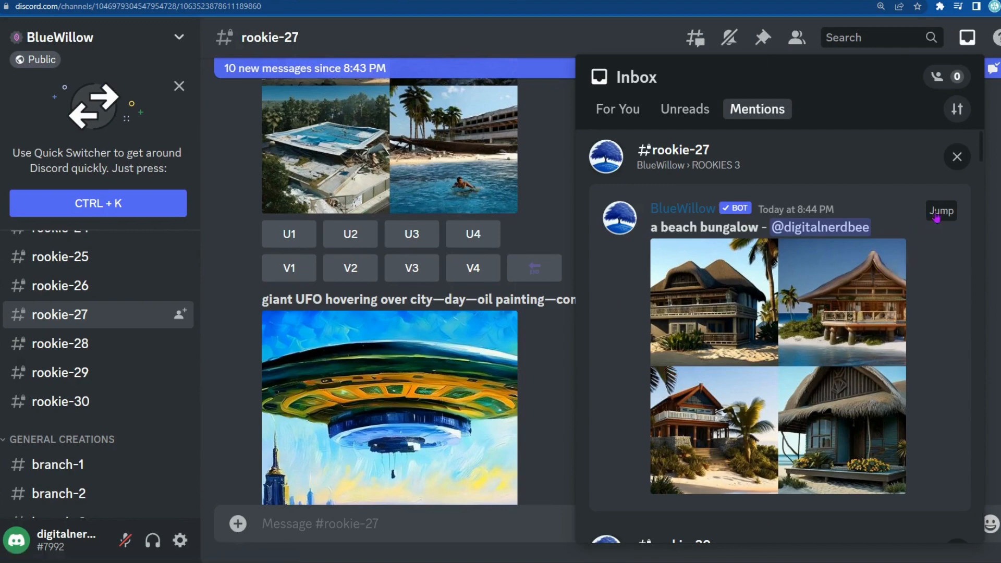
left_click(941, 211)
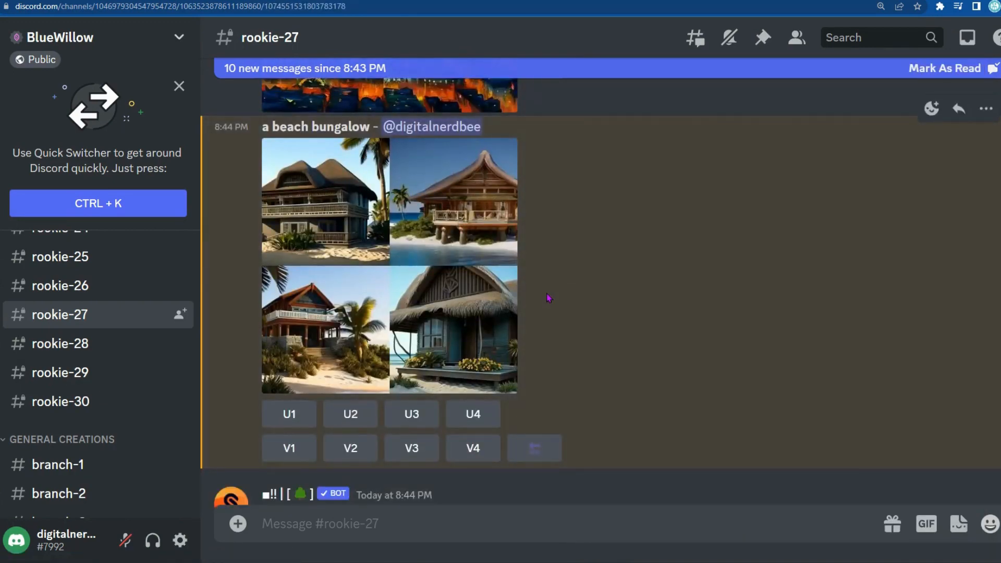
mouse_move(426, 288)
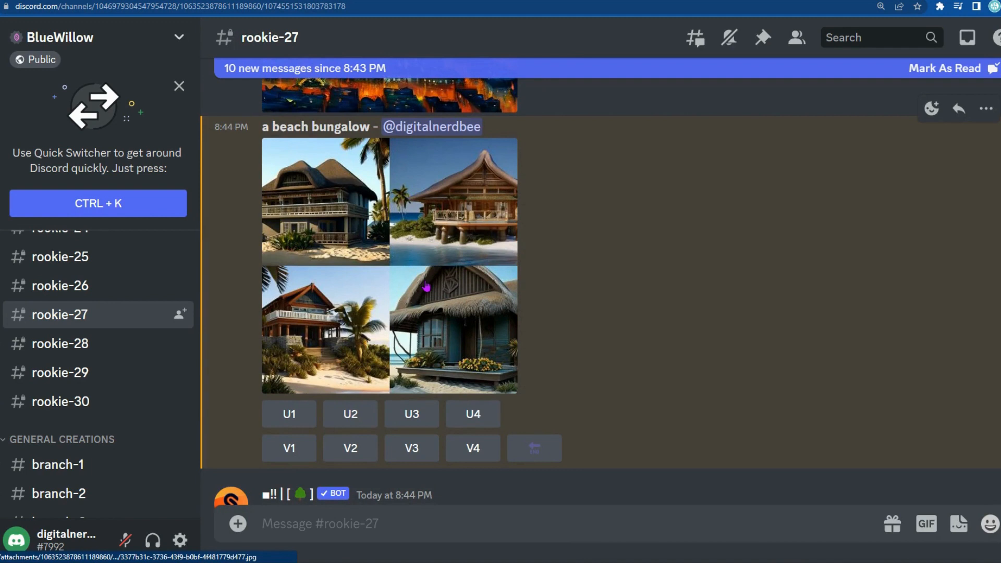
mouse_move(316, 206)
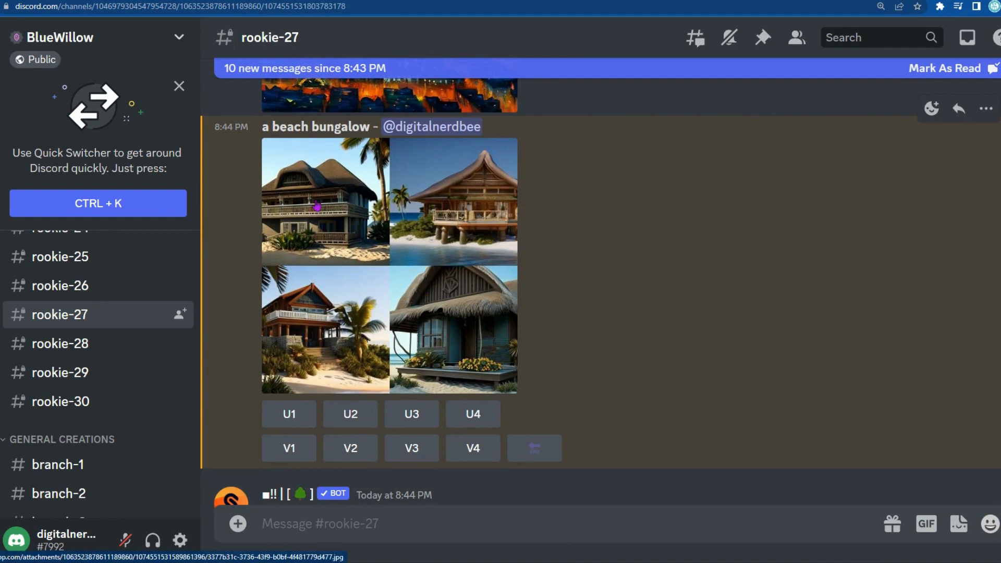
mouse_move(256, 413)
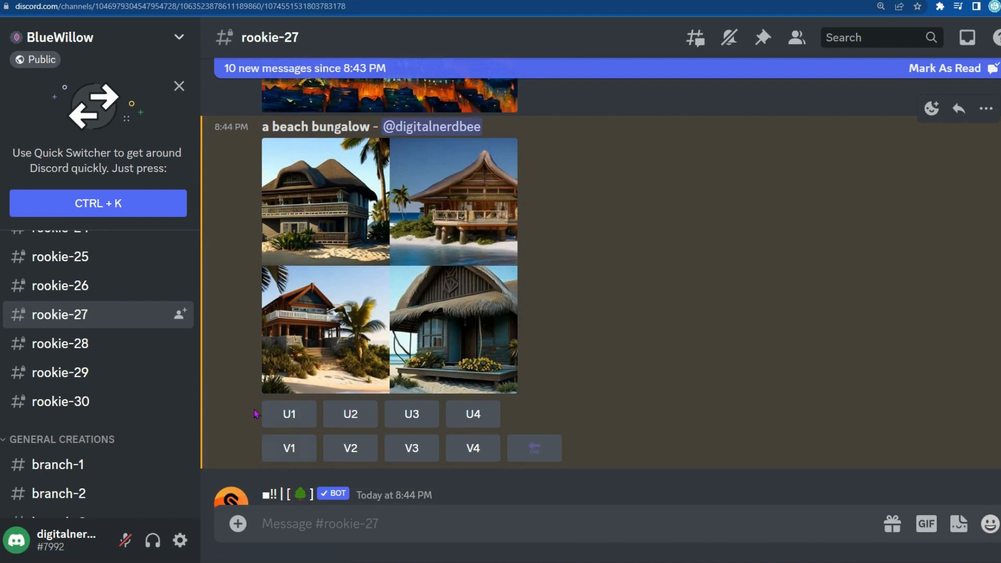
mouse_move(349, 414)
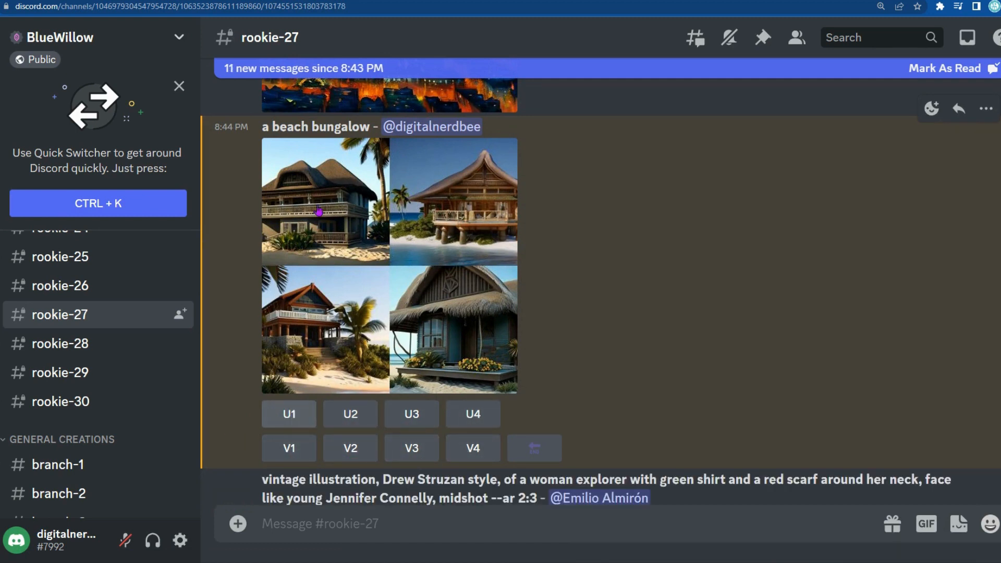
View the beach bungalow grid full-size, then close it to return to the channel
left_click(324, 199)
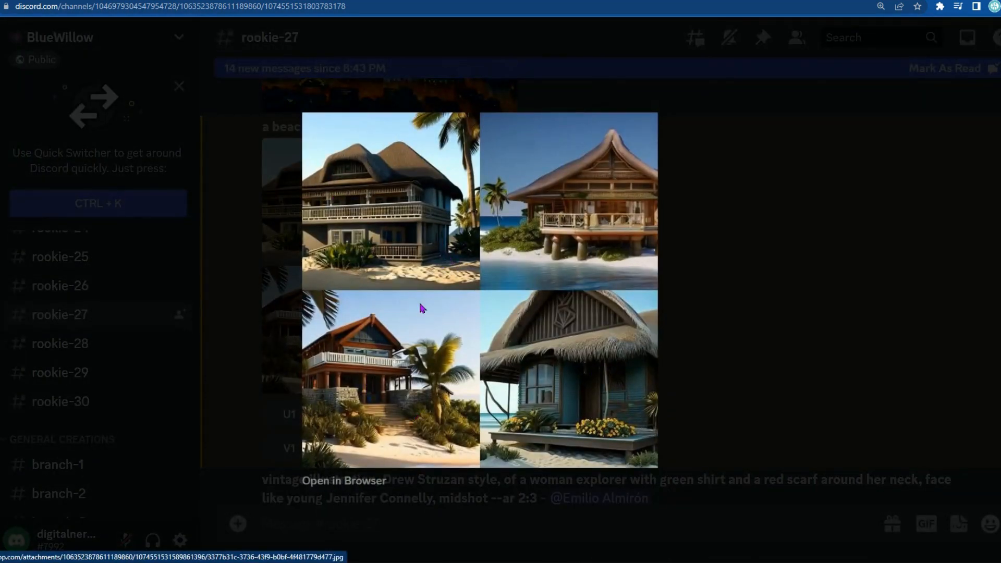
mouse_move(413, 301)
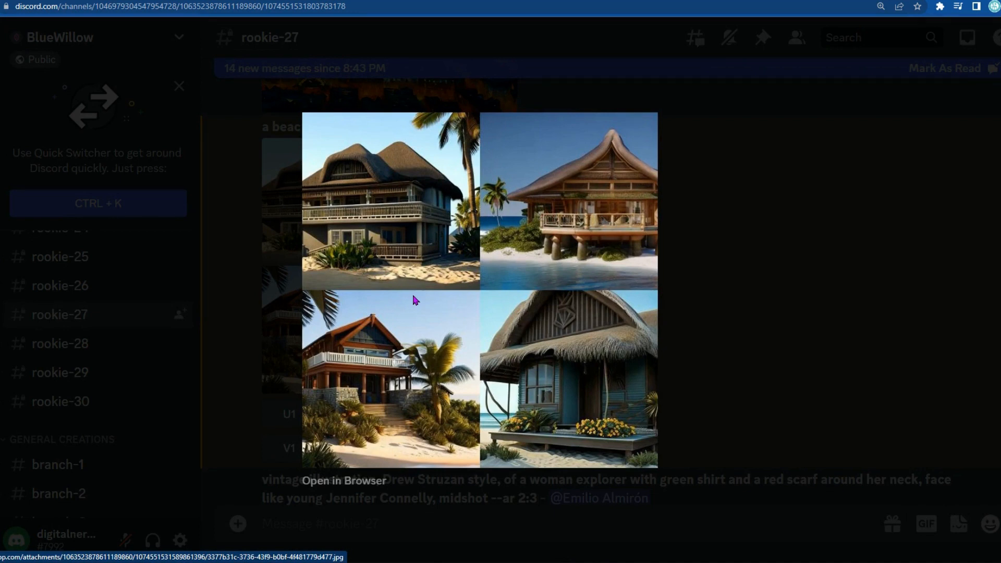
mouse_move(370, 204)
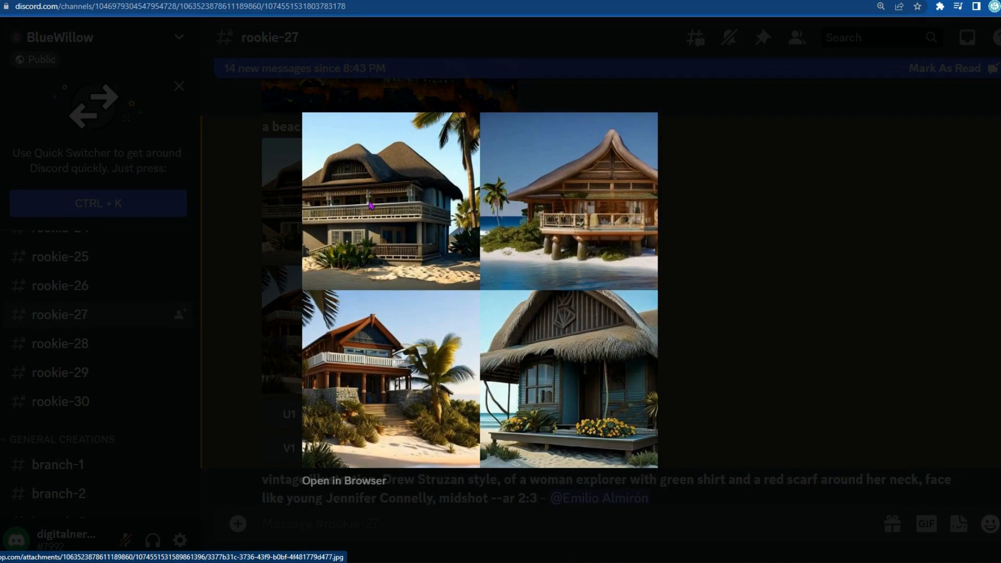
mouse_move(374, 456)
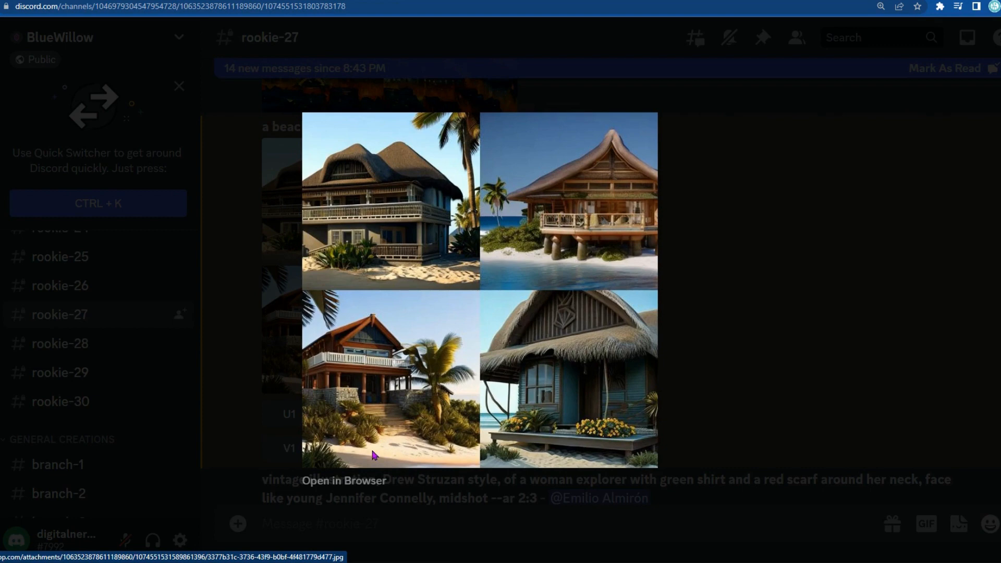
left_click(373, 454)
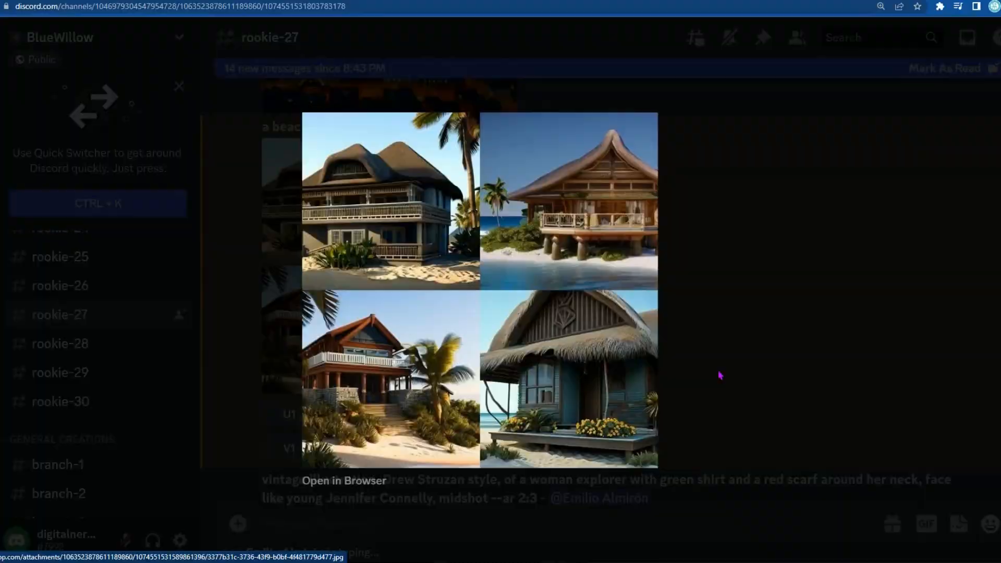
left_click(720, 375)
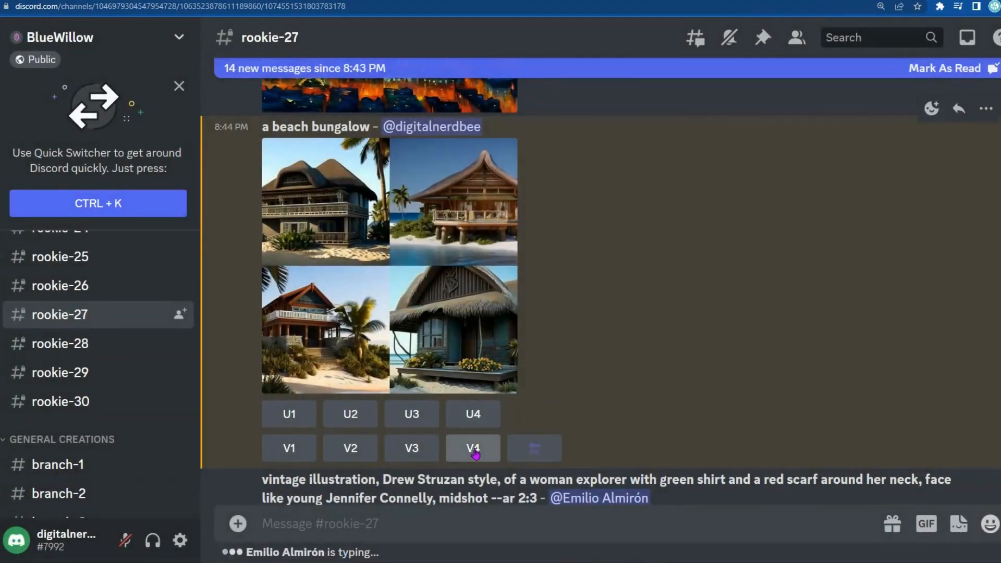
Request V4 variations of the bungalow grid and check Mentions for the result
left_click(472, 448)
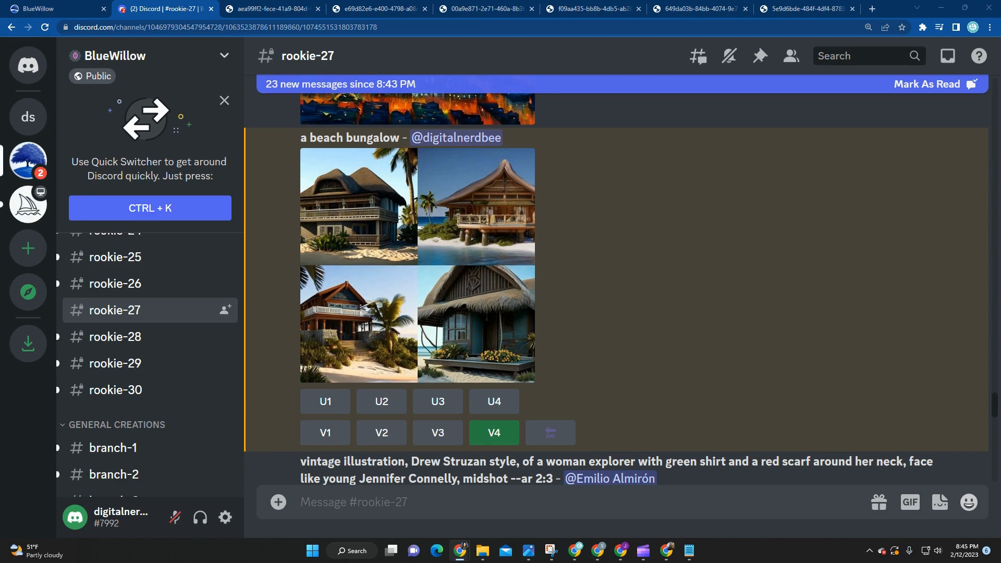
left_click(948, 56)
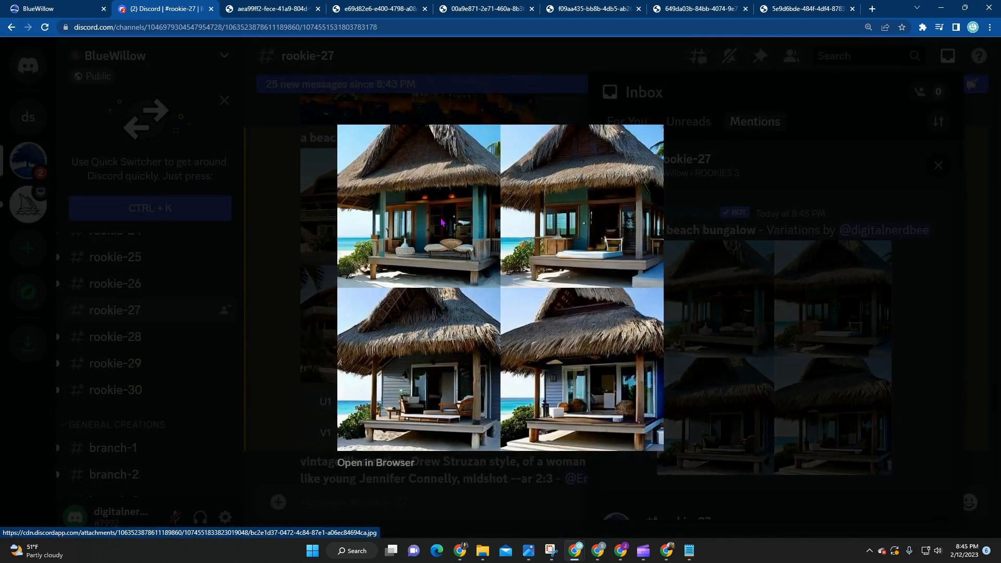
mouse_move(605, 405)
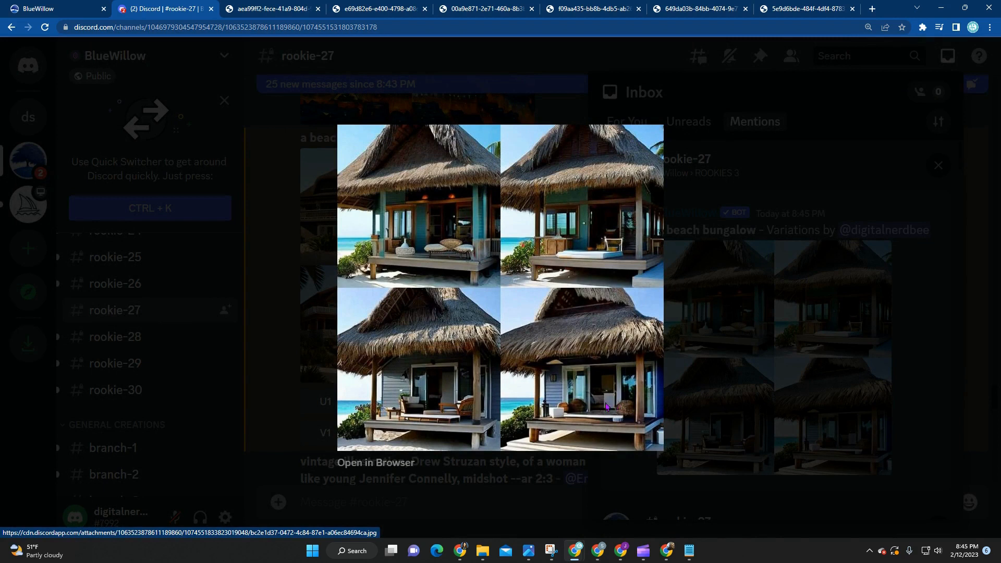
mouse_move(567, 310)
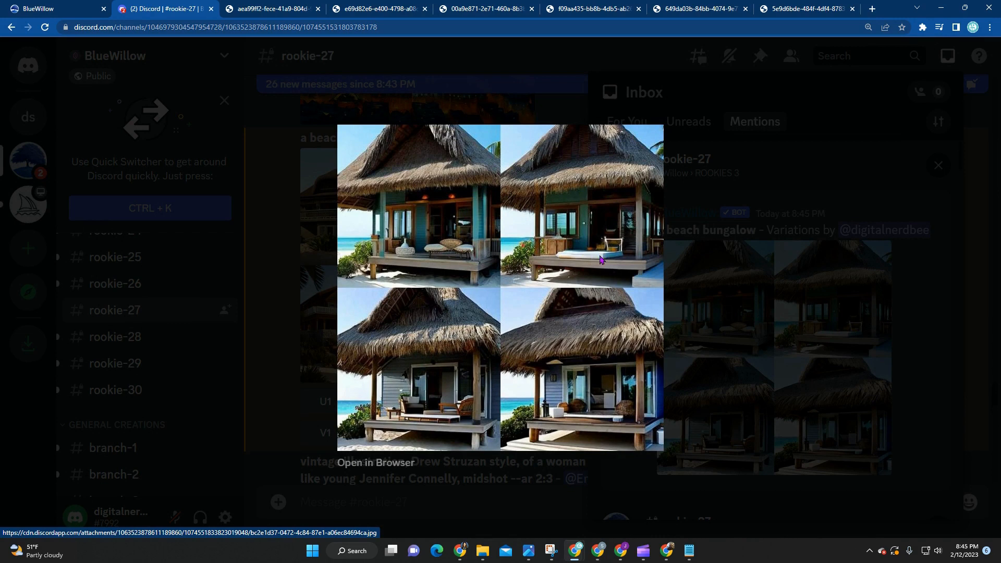
mouse_move(380, 214)
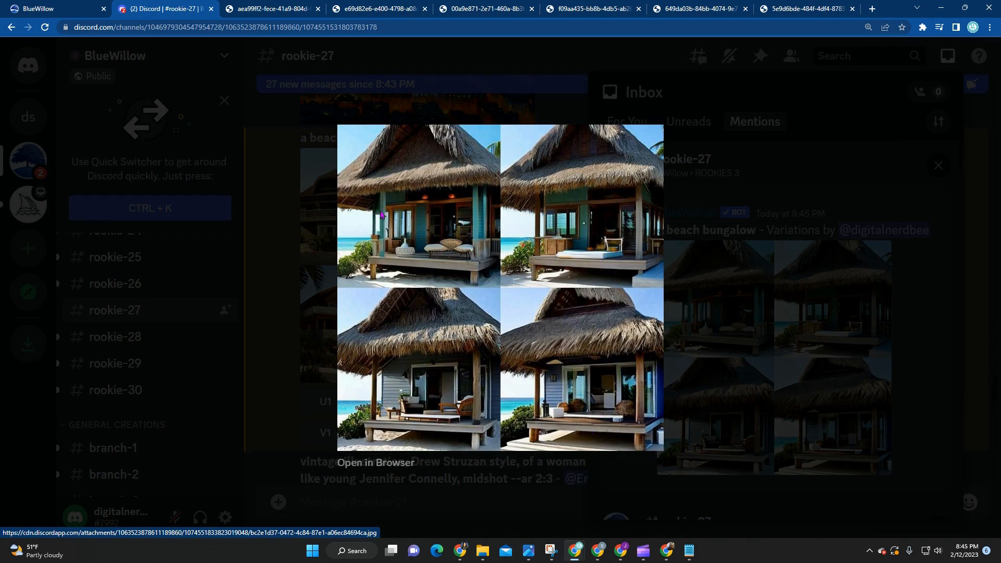
mouse_move(857, 313)
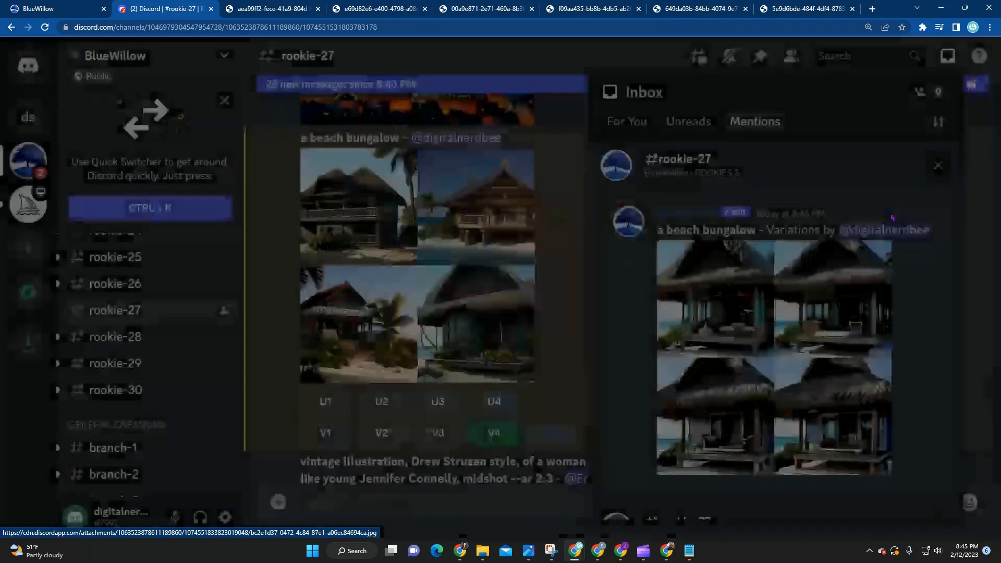
Upscale the first bungalow variation with U1 and view the single large image enlarged
left_click(937, 165)
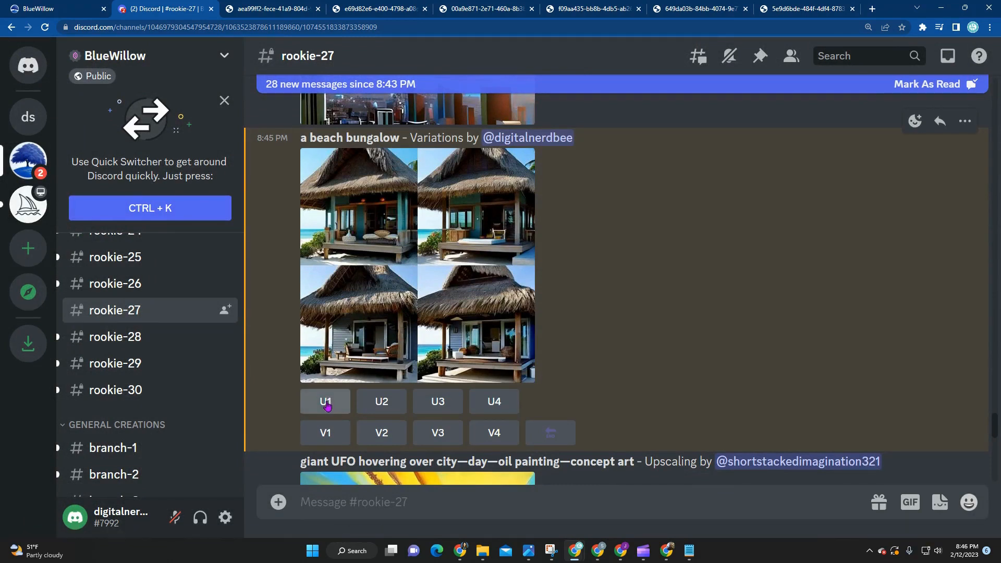
left_click(325, 401)
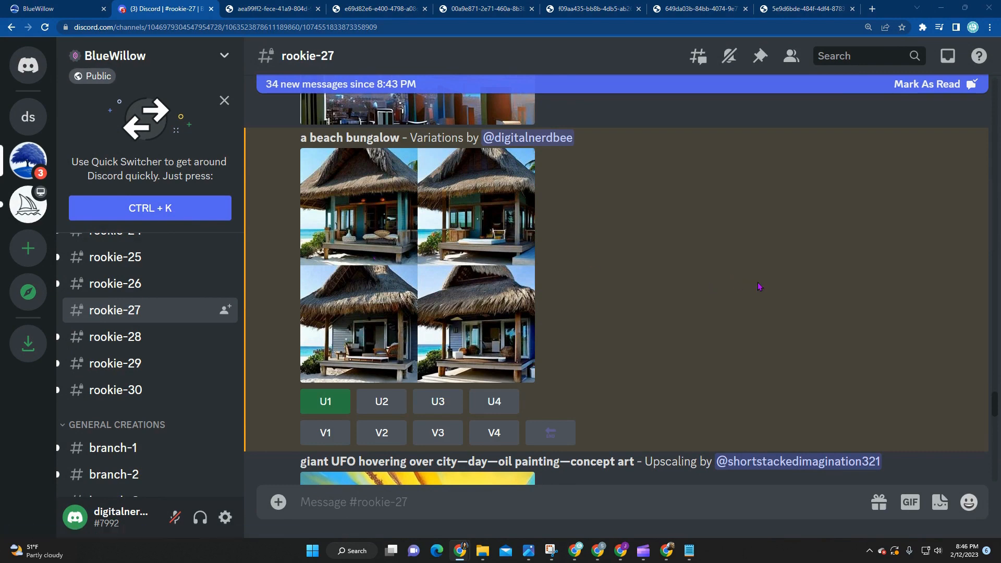
left_click(948, 56)
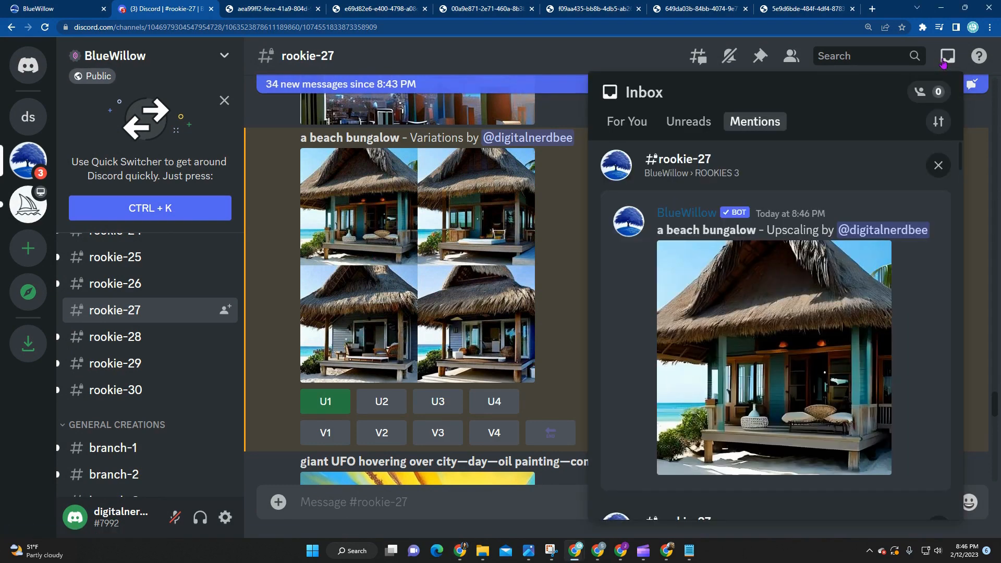
left_click(772, 357)
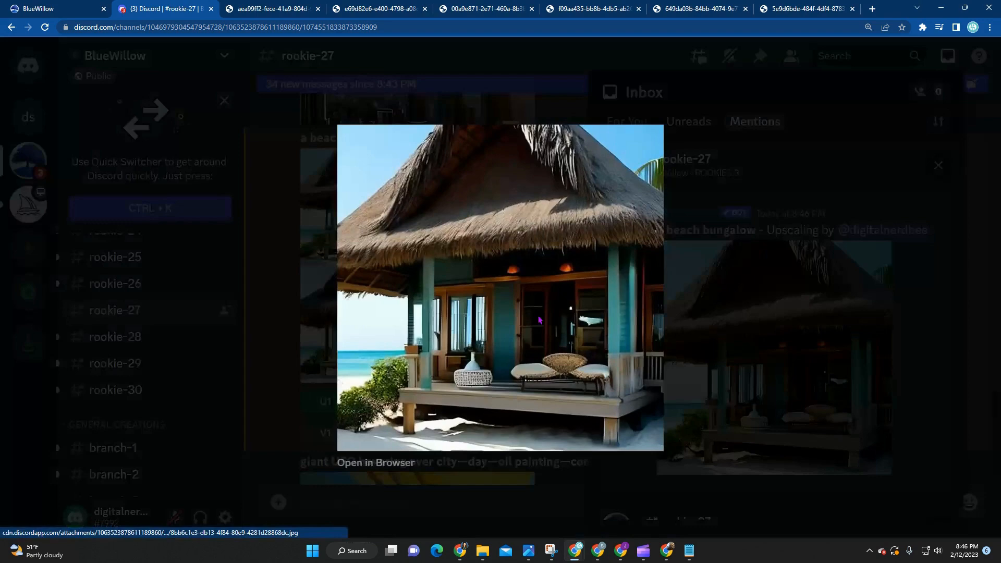
right_click(538, 319)
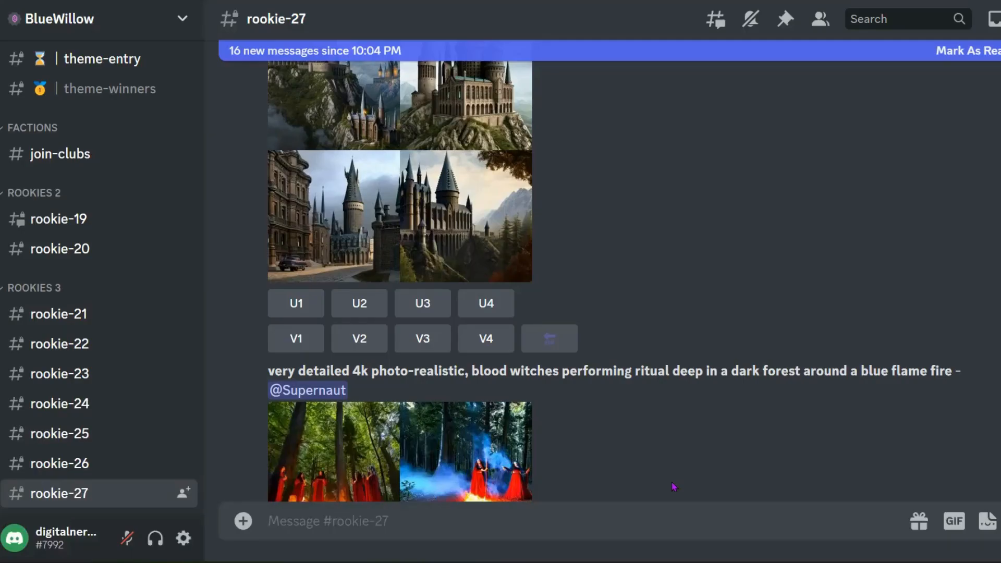
mouse_move(629, 523)
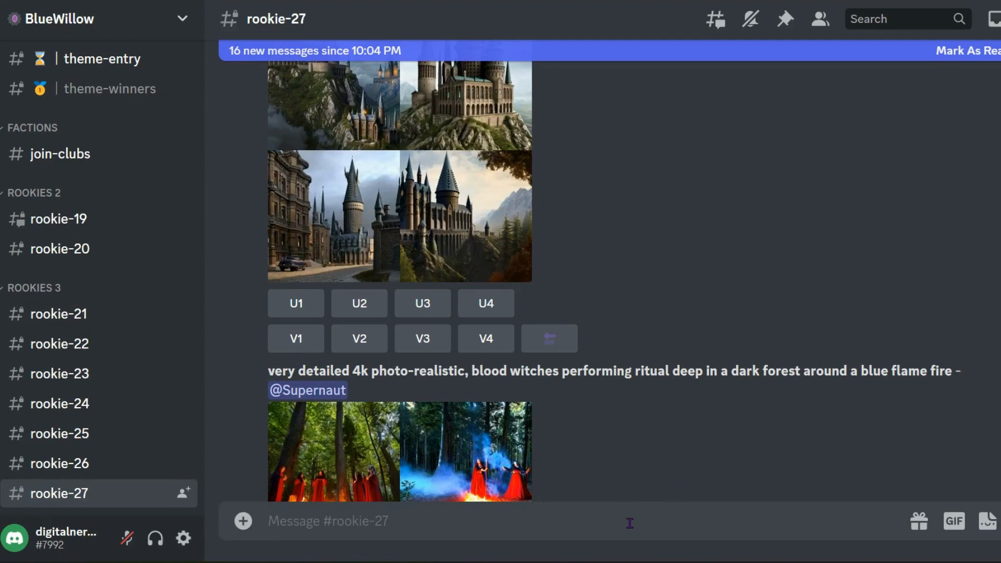
Submit an /imagine prompt 'dog reading a magazine in his home'
type("/imagine prompt")
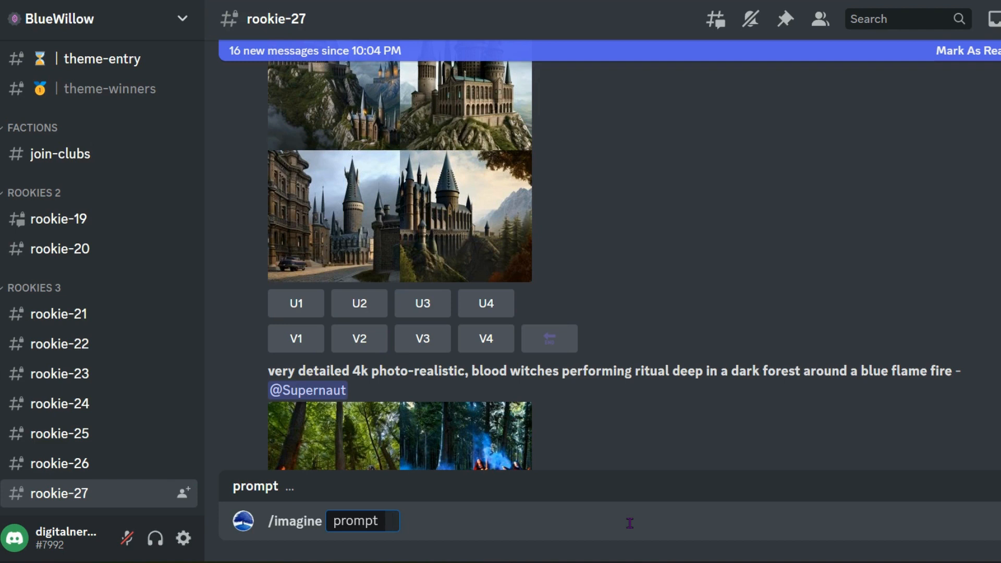
type("dog")
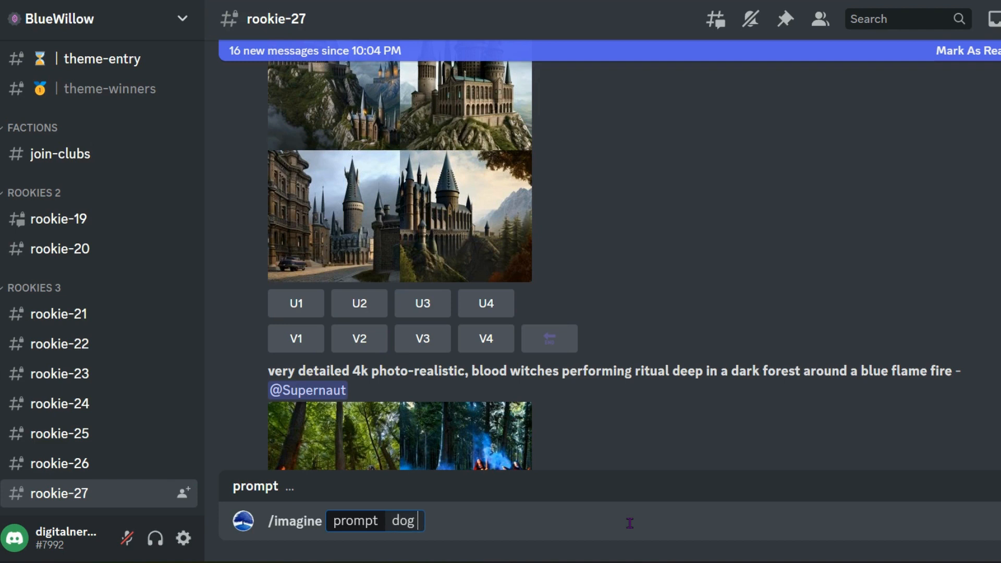
type("reading a magaz")
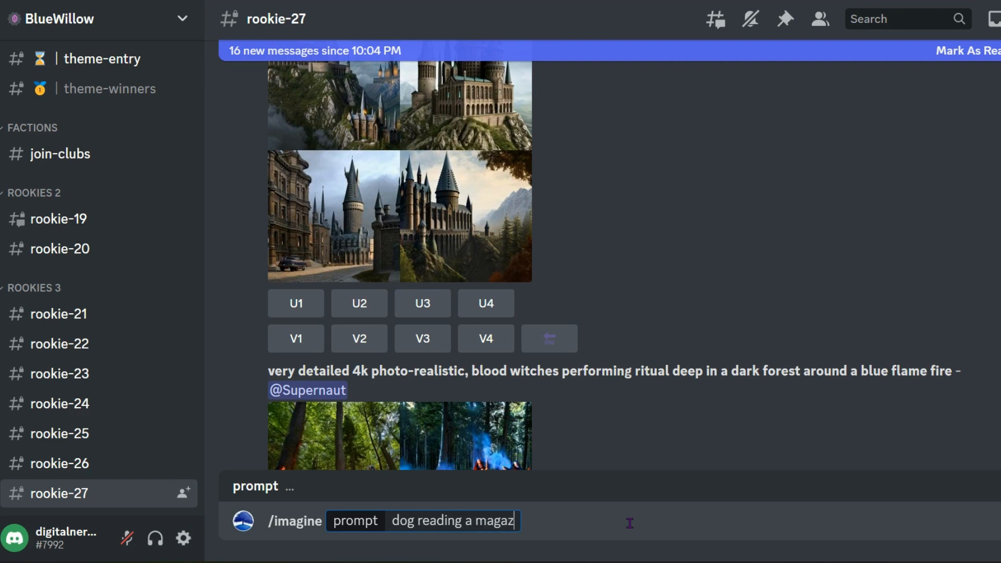
type("ine in his h")
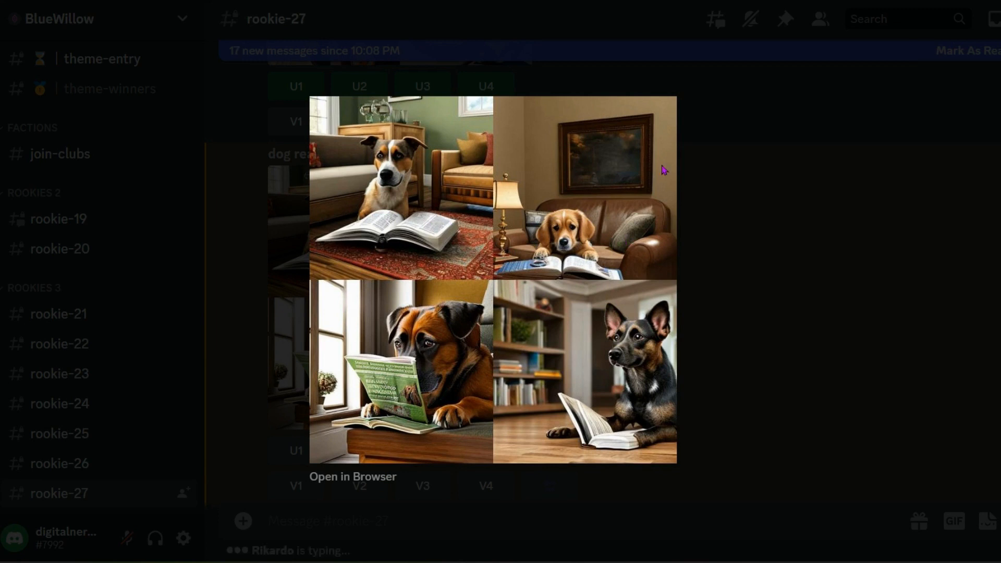
mouse_move(478, 302)
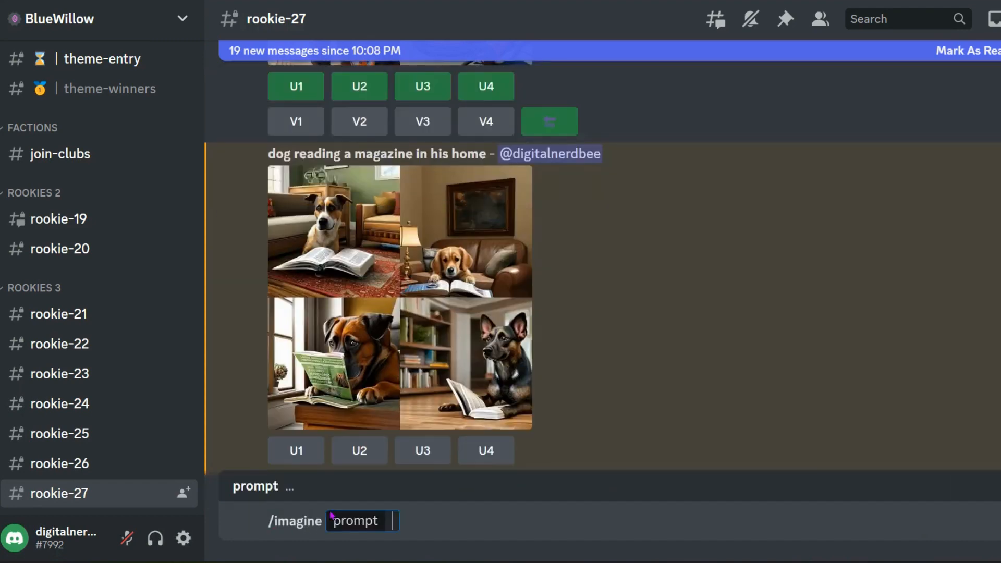
Submit 'chihuahua dog reading a magazine in his home kitchen, hyper detailed' and enlarge the resulting grid
type("dog reading a magazine in his home")
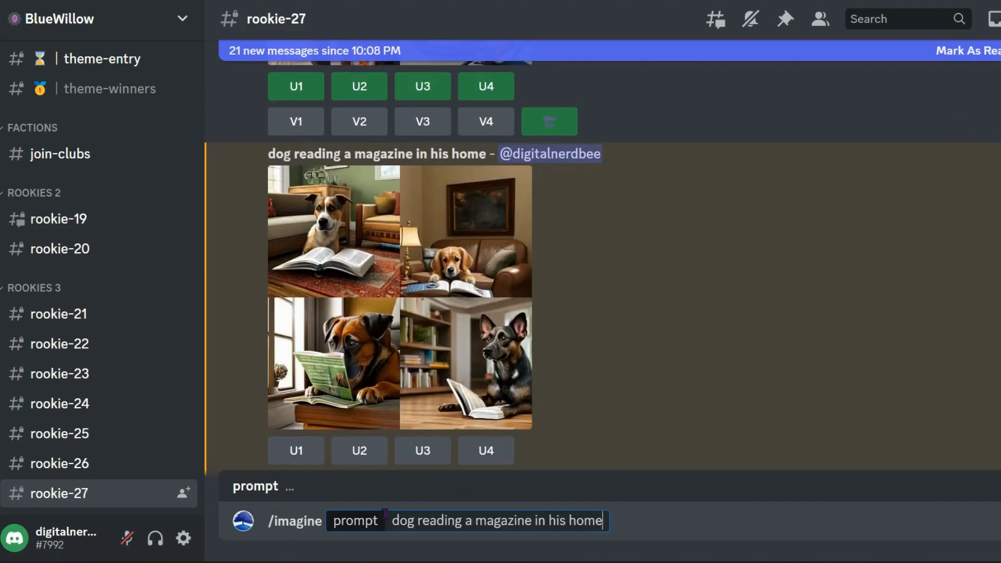
type("chihuahua")
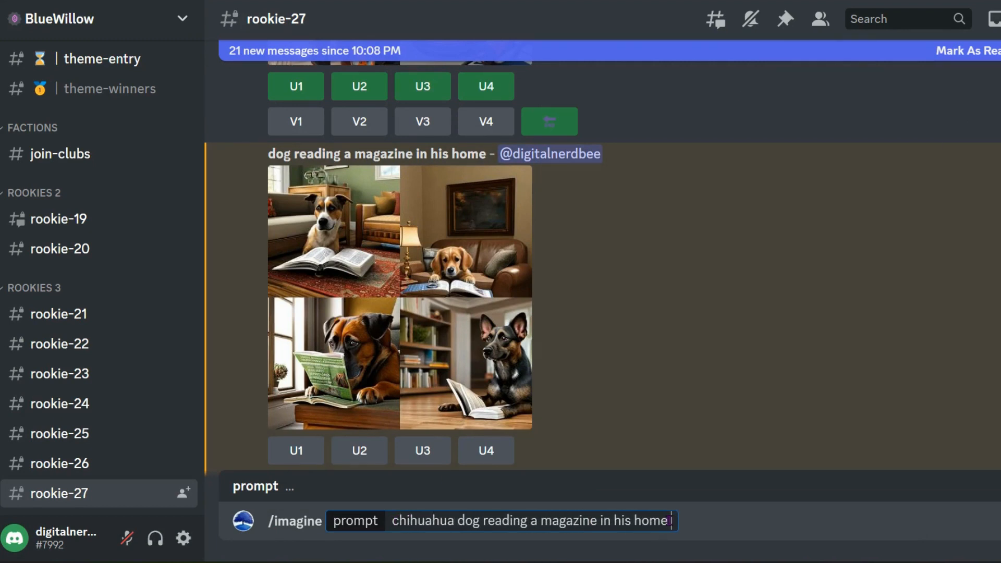
type("kitchen")
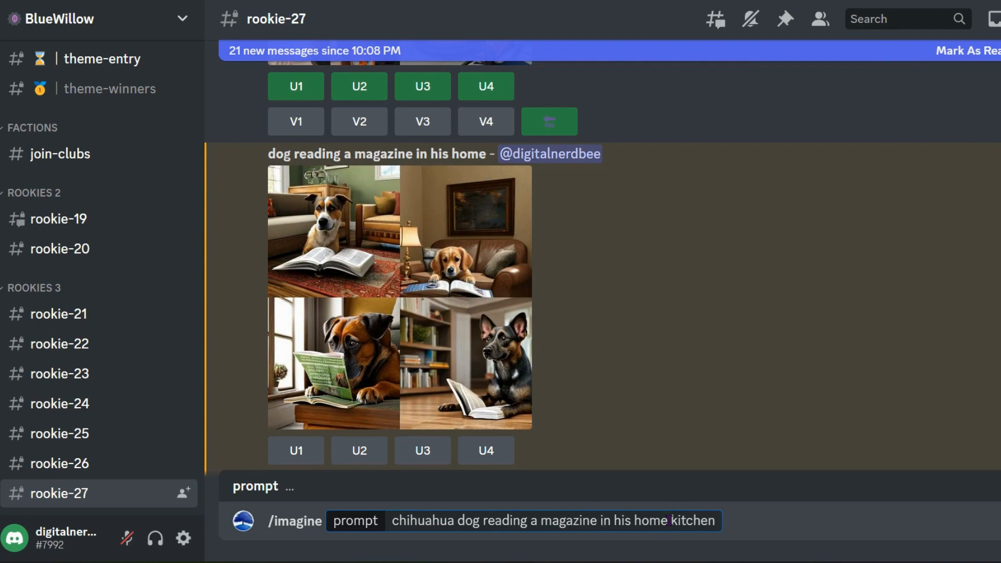
type(", hyper detai")
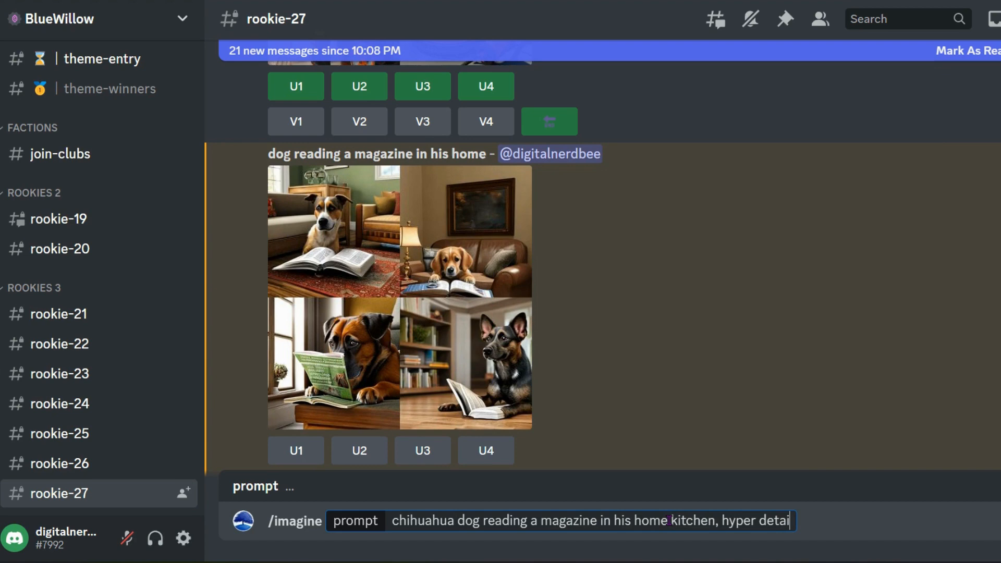
type("led")
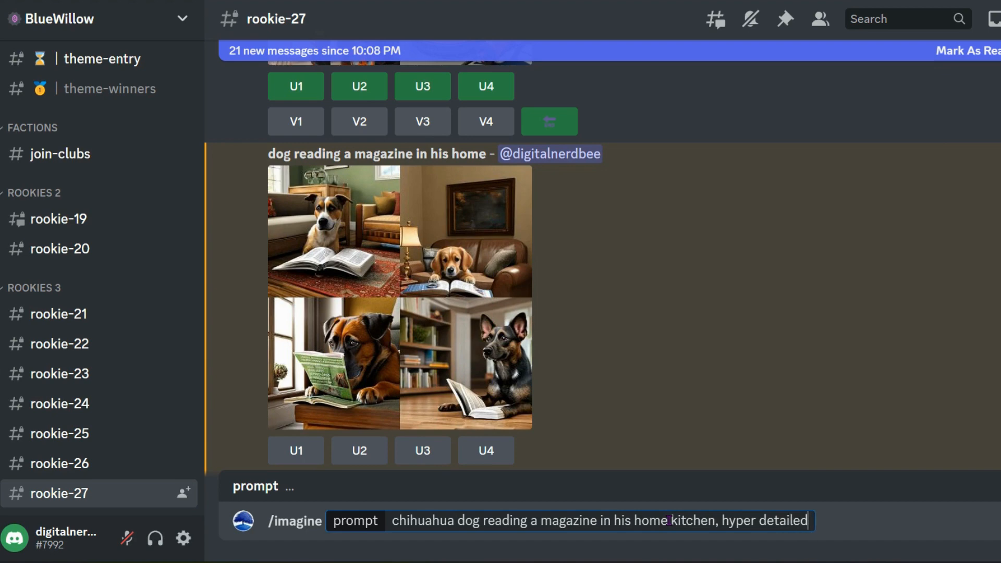
key("Return")
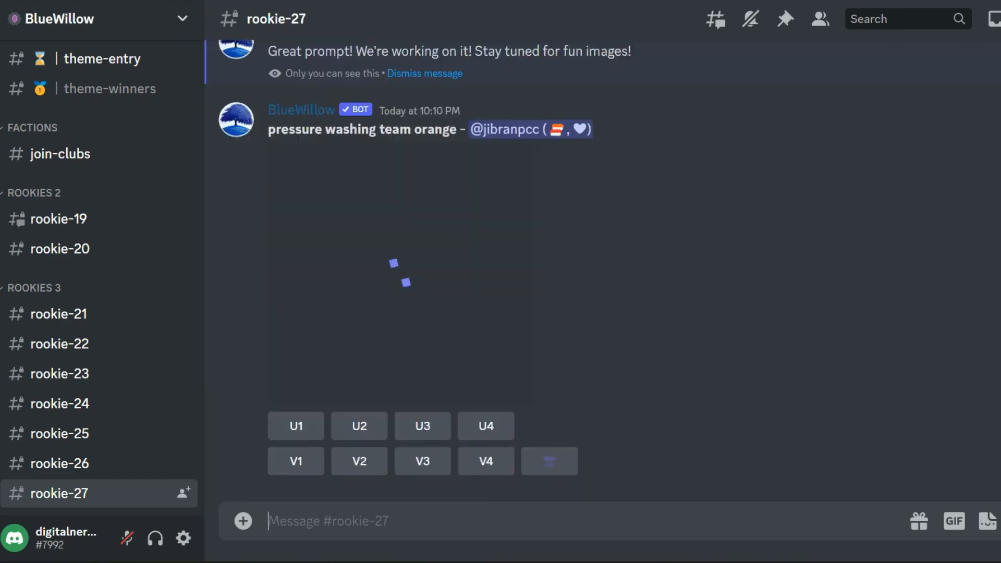
left_click(398, 274)
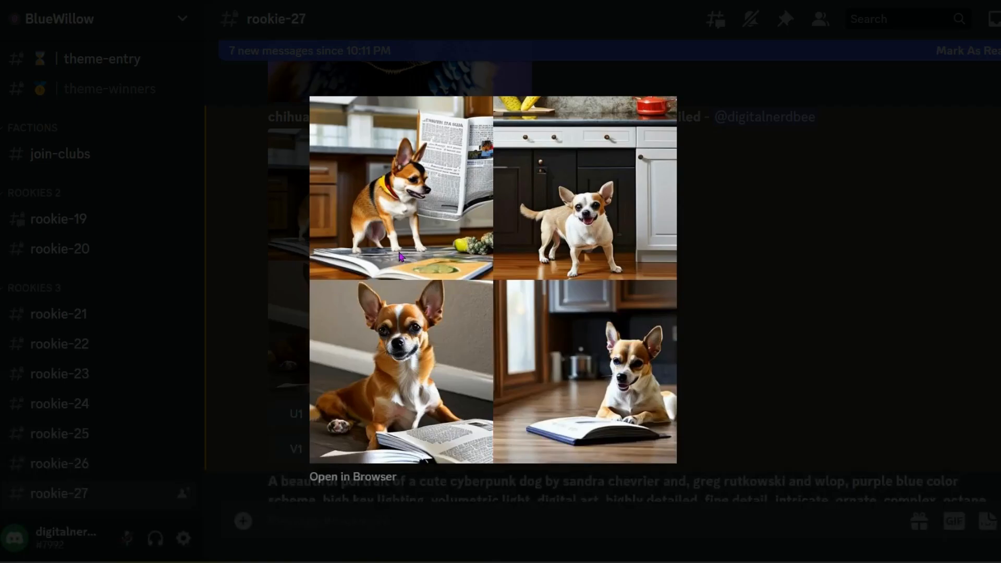
mouse_move(605, 223)
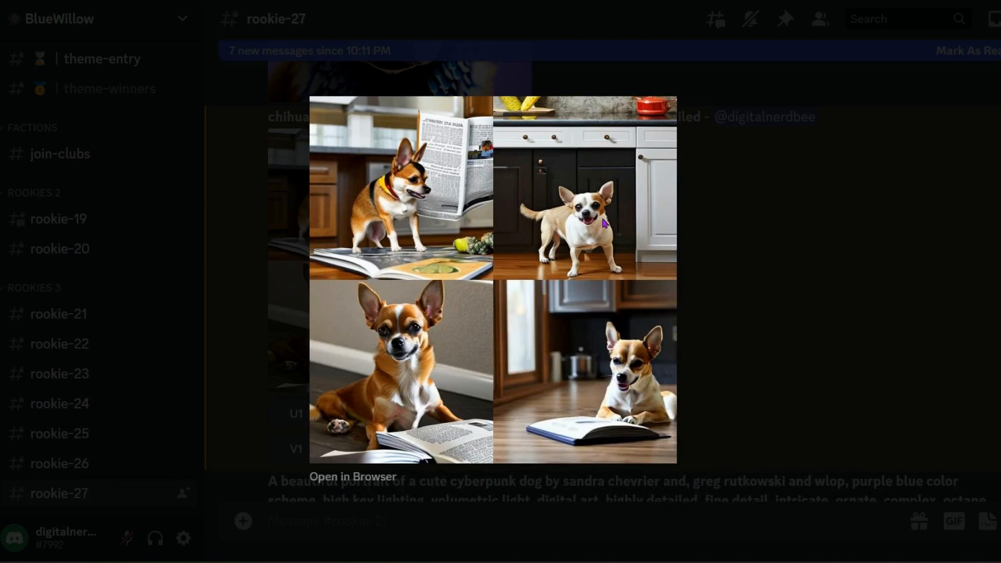
mouse_move(396, 297)
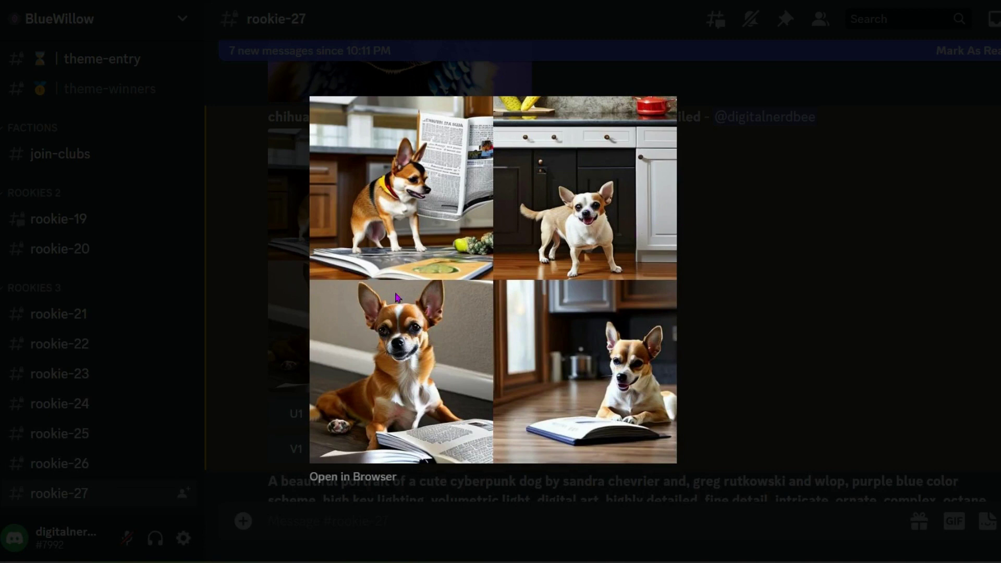
mouse_move(421, 428)
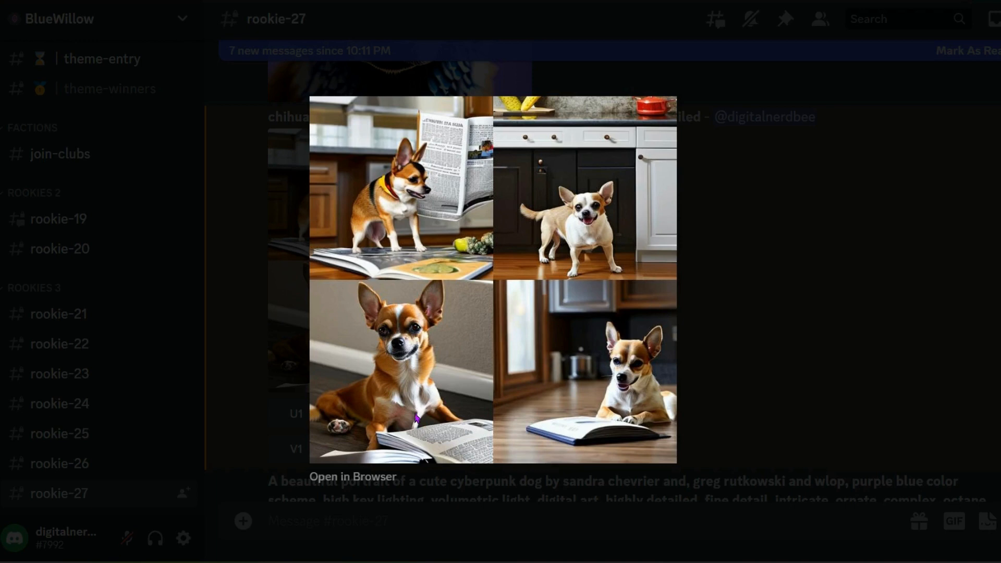
mouse_move(632, 397)
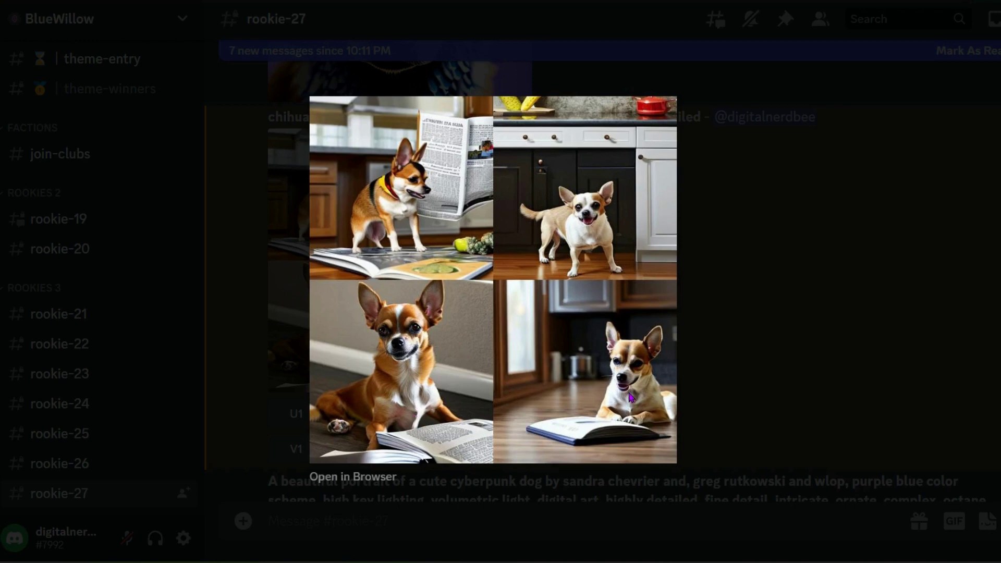
mouse_move(629, 396)
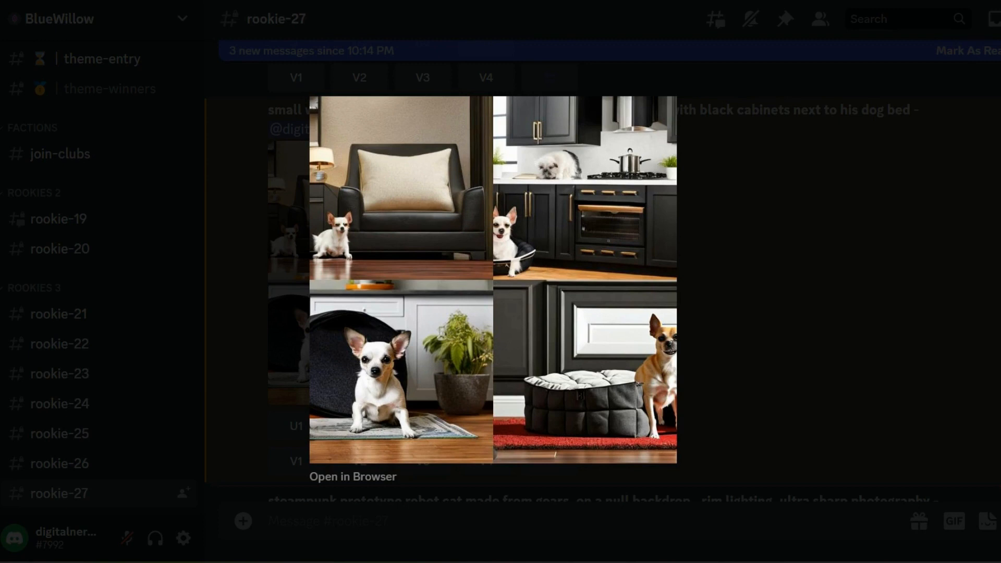
mouse_move(462, 410)
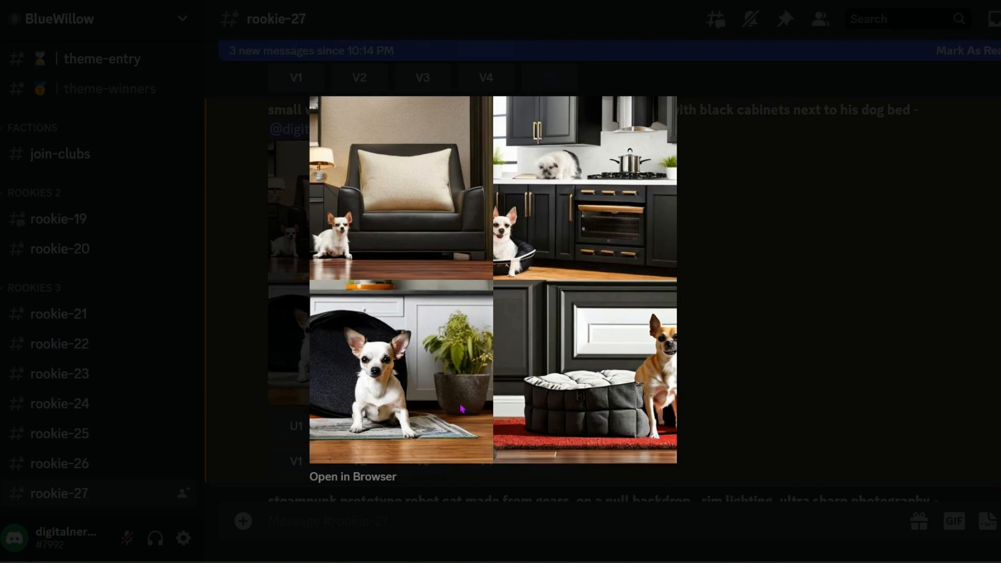
mouse_move(322, 382)
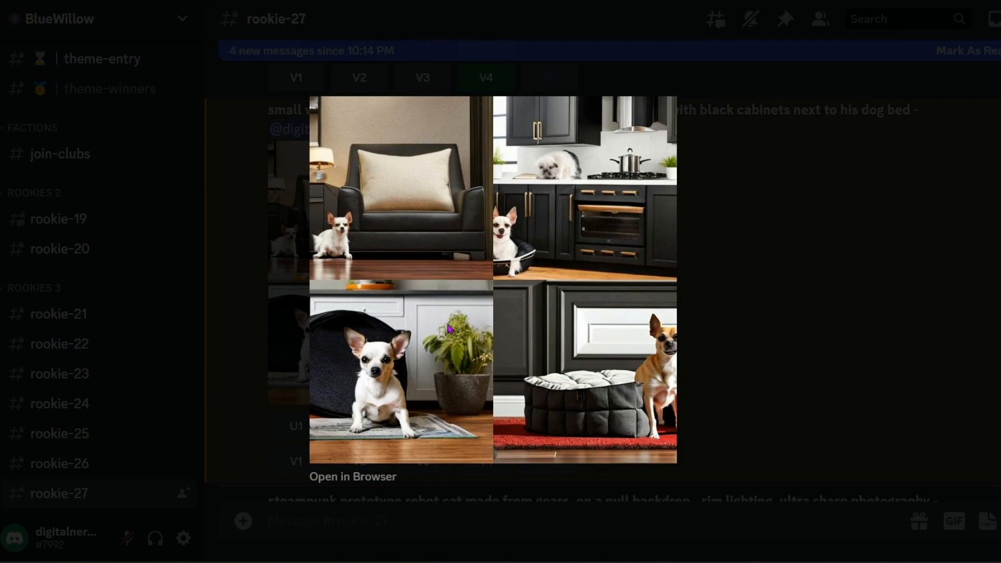
mouse_move(466, 350)
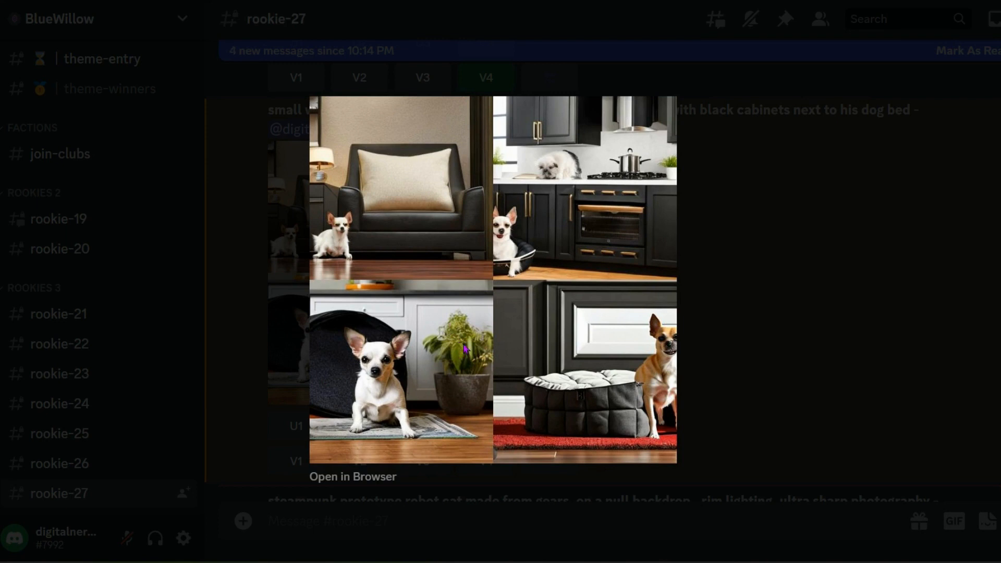
mouse_move(378, 412)
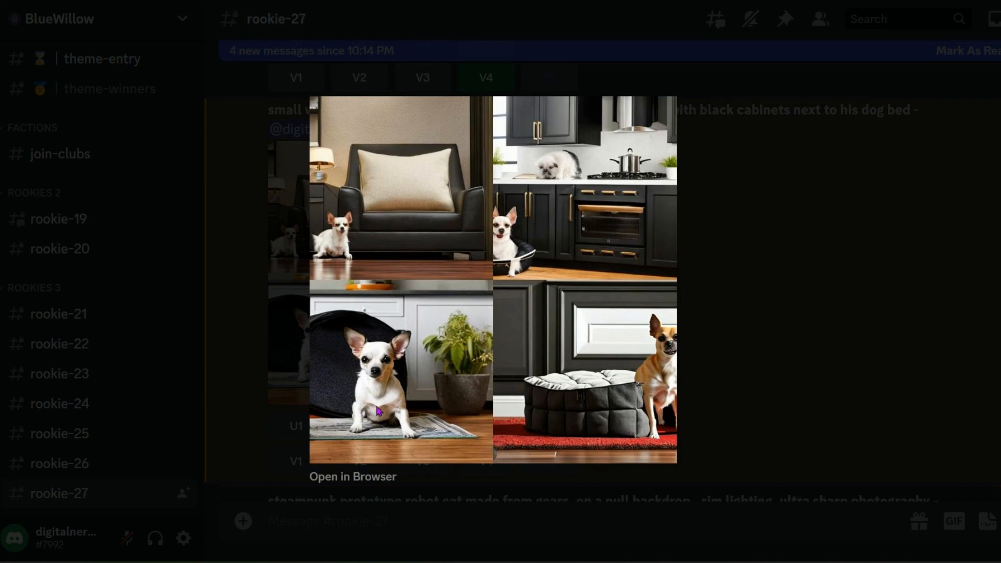
mouse_move(358, 419)
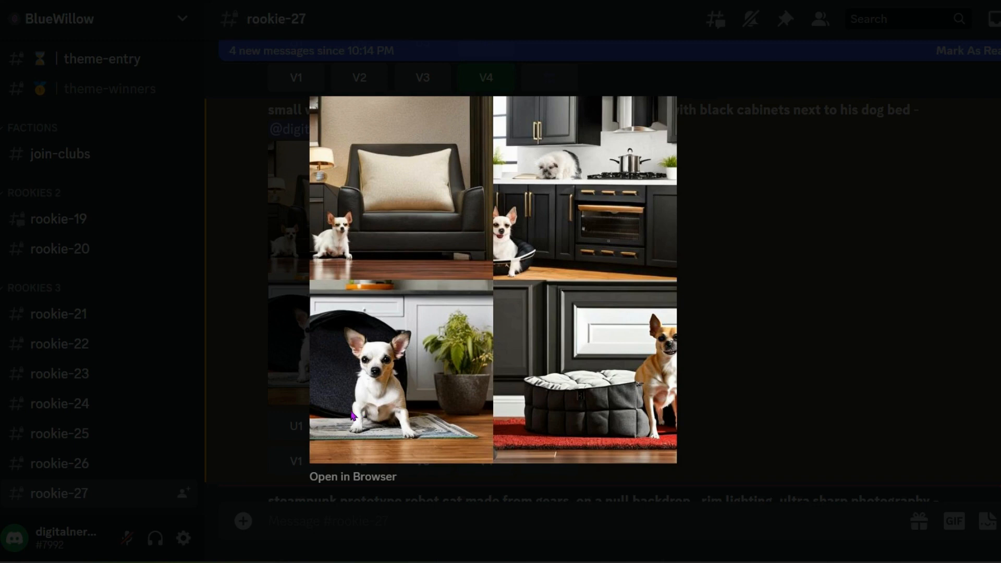
mouse_move(521, 268)
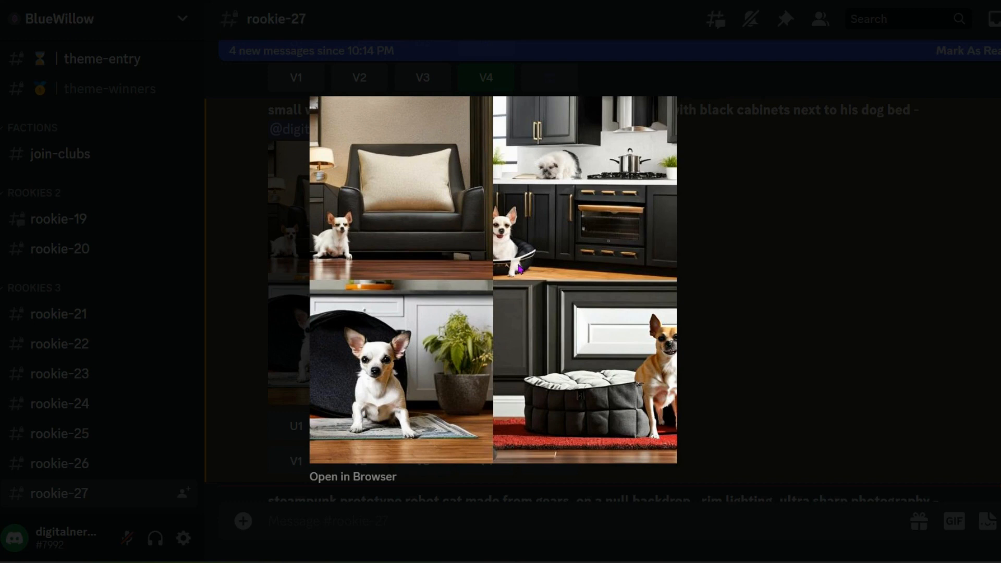
mouse_move(520, 269)
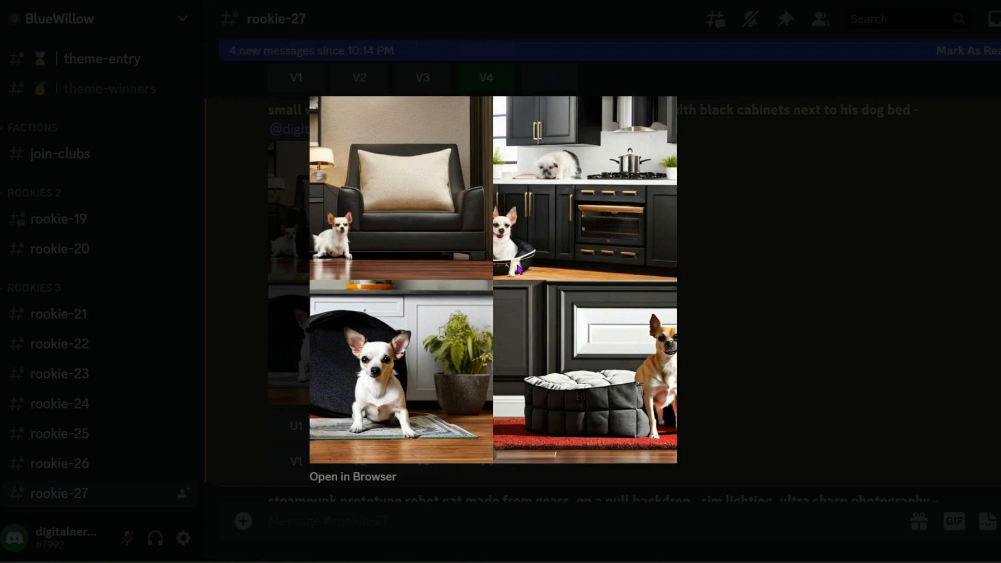
mouse_move(855, 308)
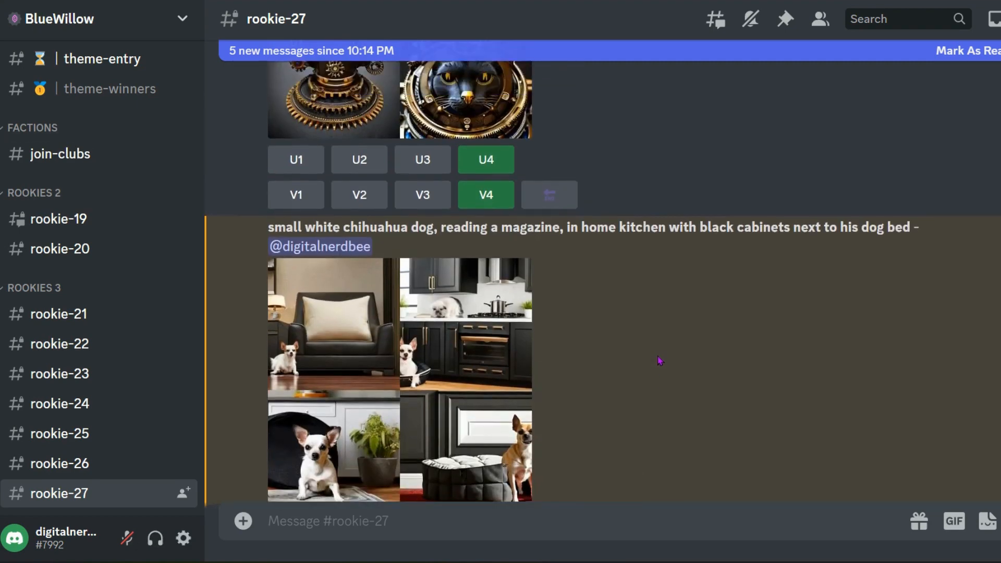
Scroll through the rookie-27 channel to review the generated chihuahua grids
scroll("up", 3)
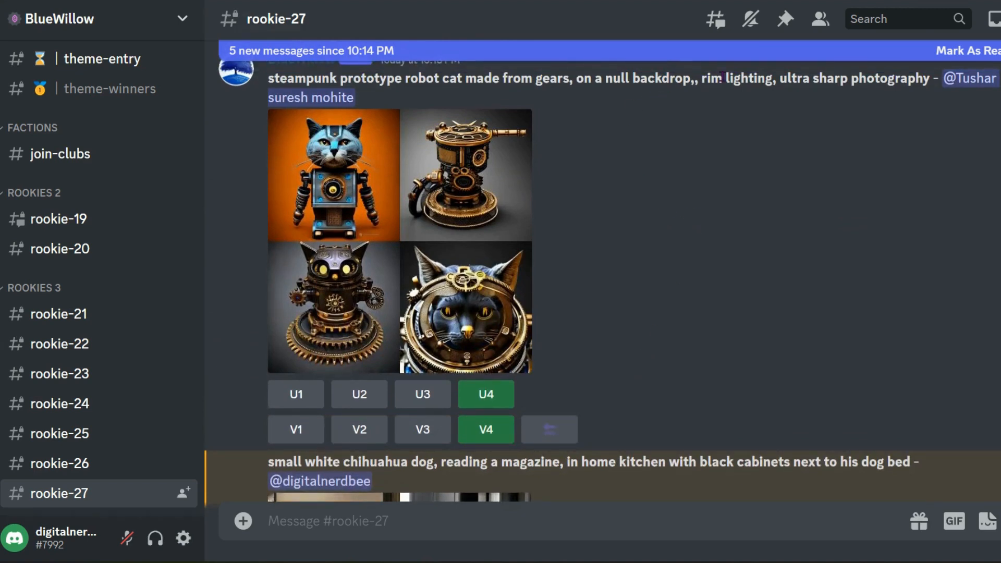
mouse_move(698, 329)
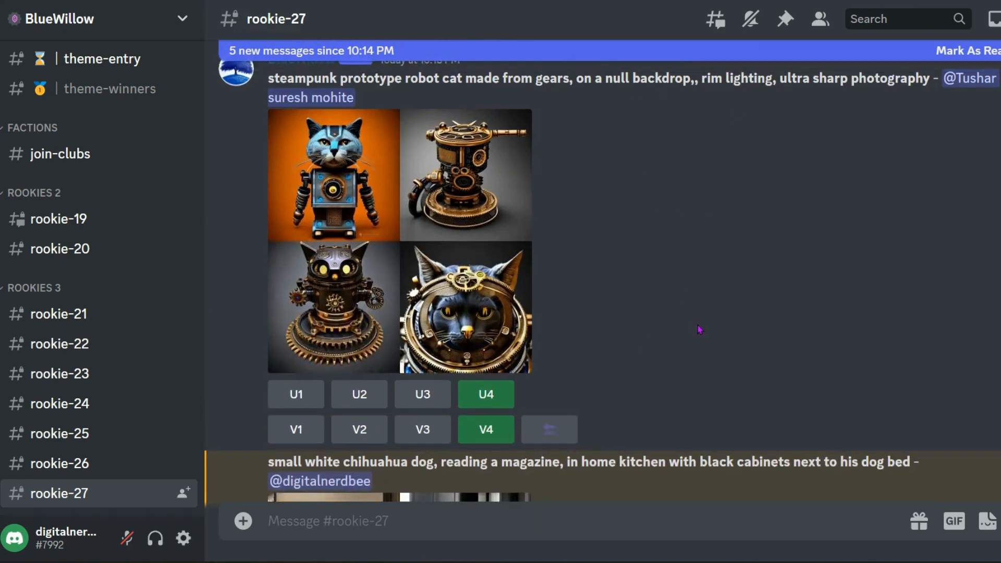
scroll("down", 3)
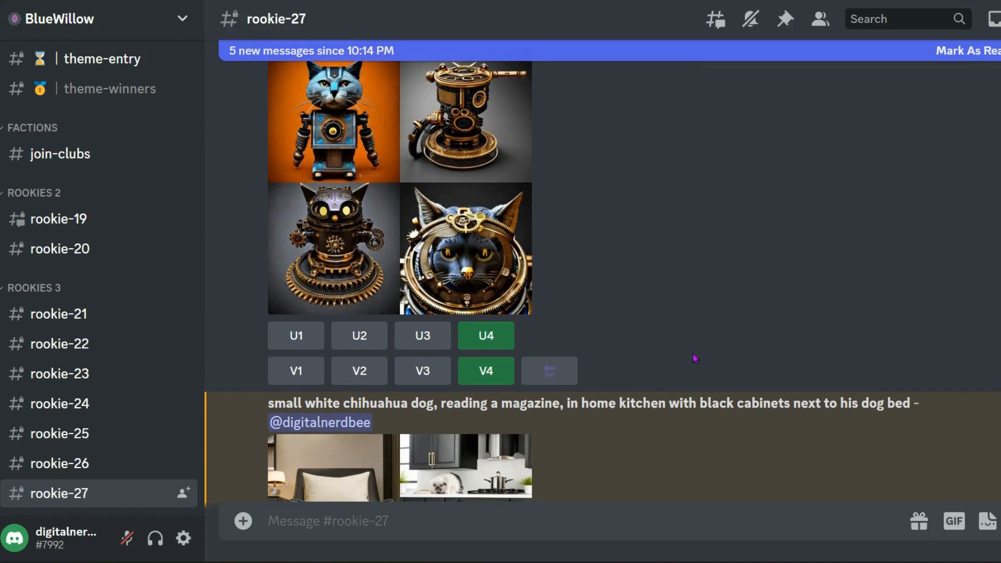
scroll("up", 3)
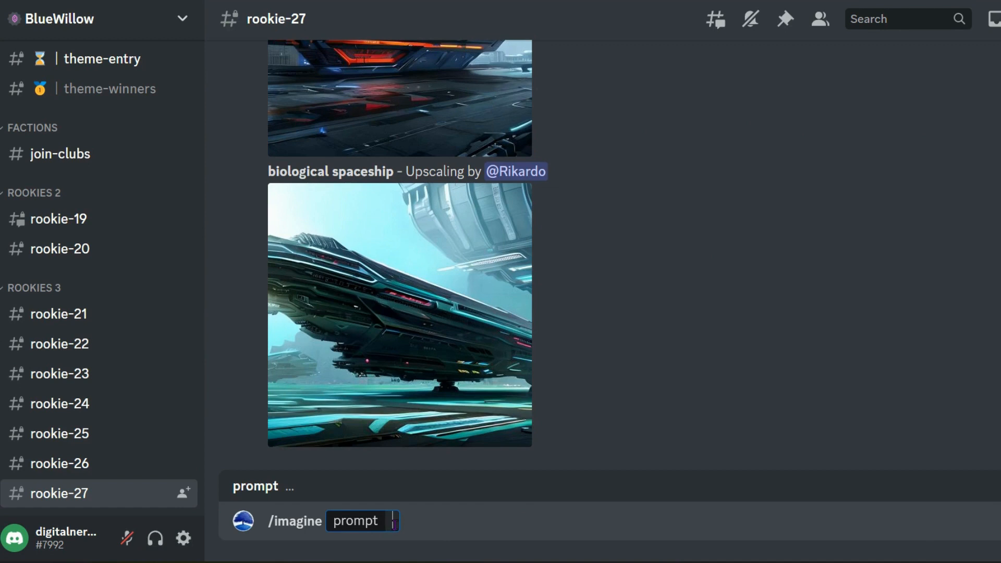
Submit /imagine 'small white chihuahua dog, reading a magazine, in home kitchen with black cabinets..., ultra hyper detailed, photorealistic, photoshoot hd'
type("small white chihuahua dog, reading a magazine, in home kitchen with black cabinets next to his dog bed")
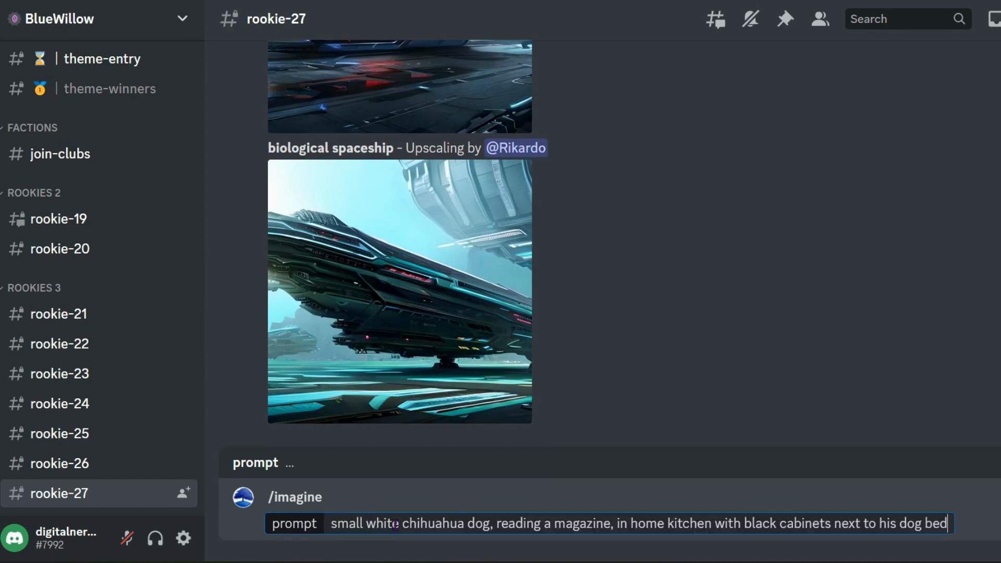
mouse_move(515, 550)
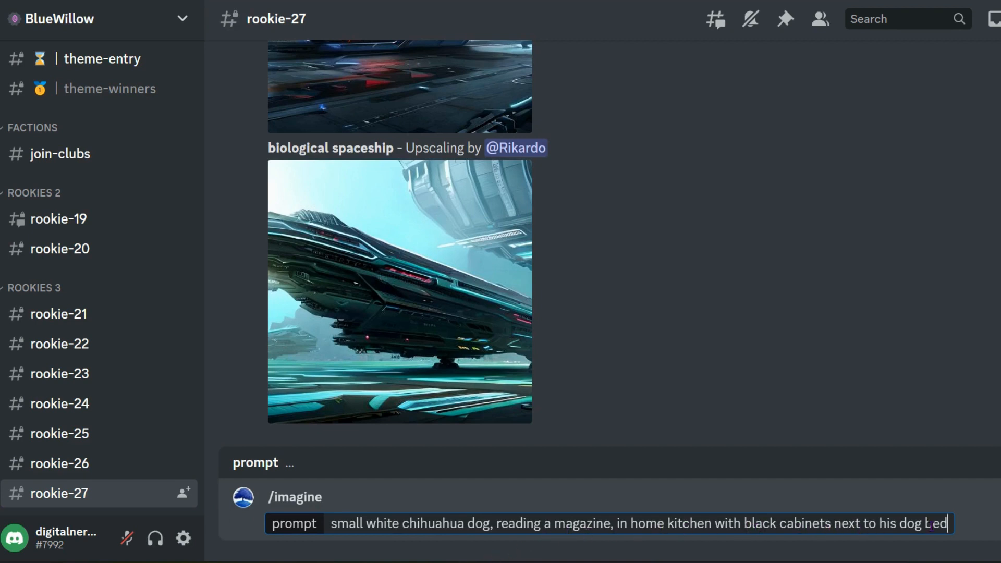
type(",")
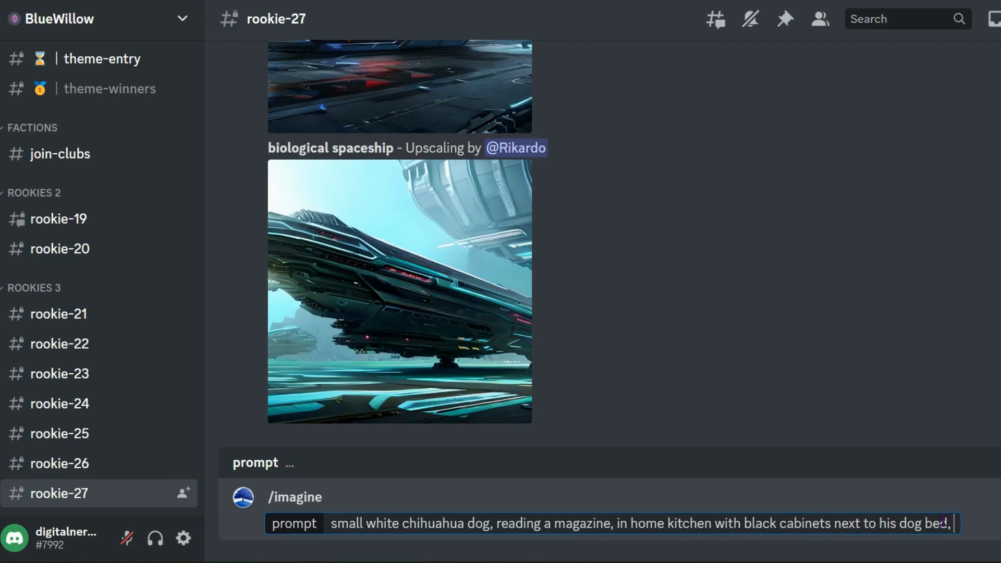
type("ult")
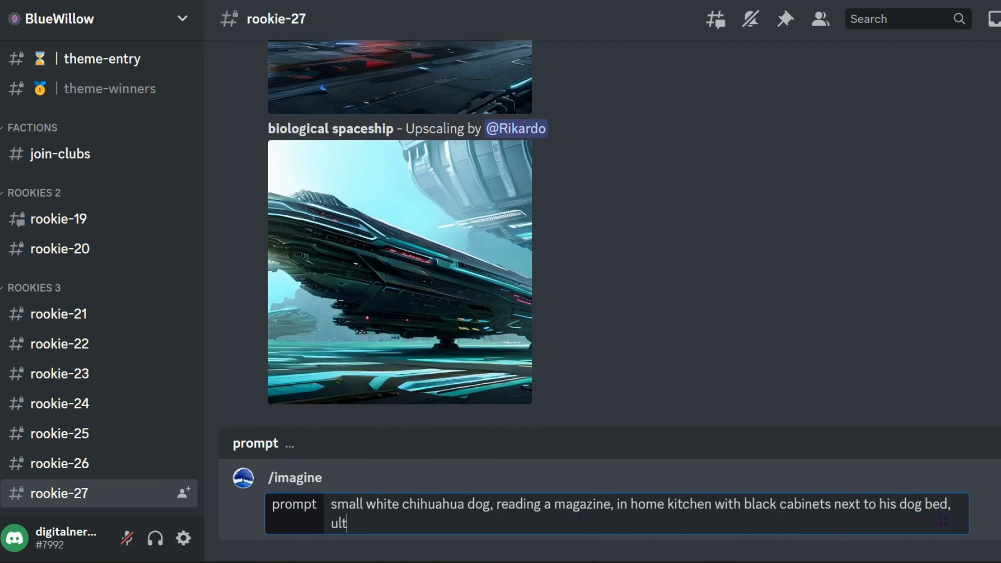
type("ra hyper d")
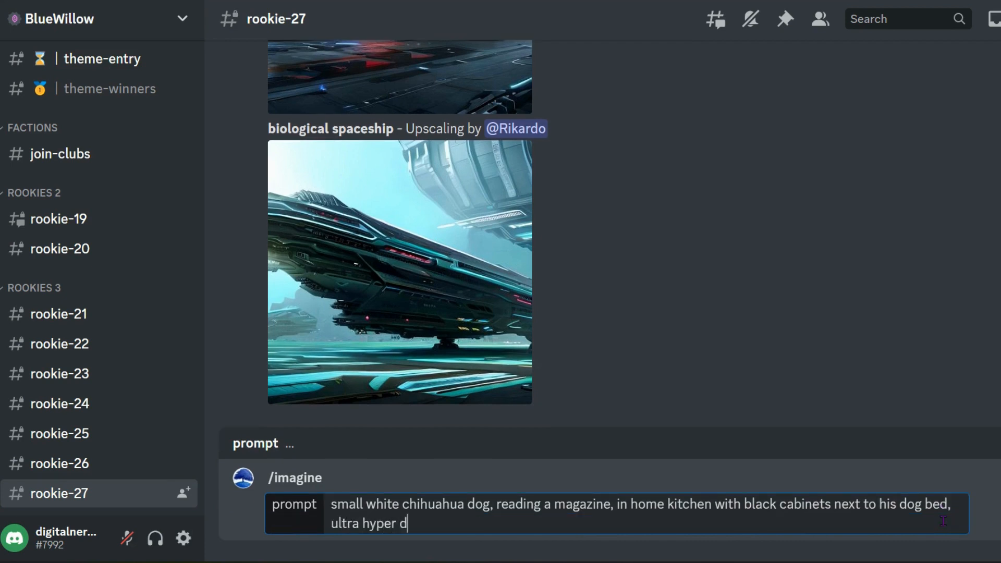
type("etailed, photo")
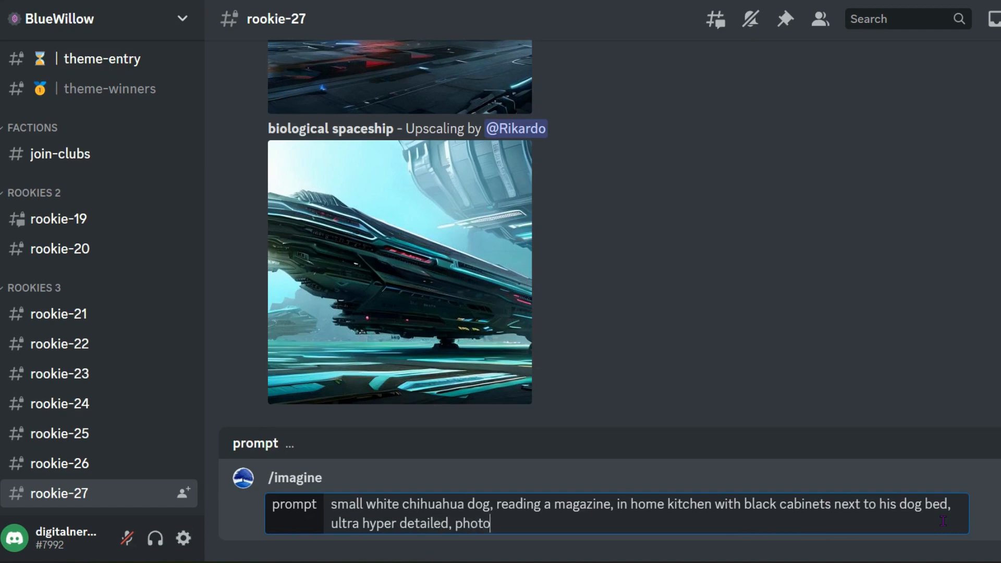
type("realistic")
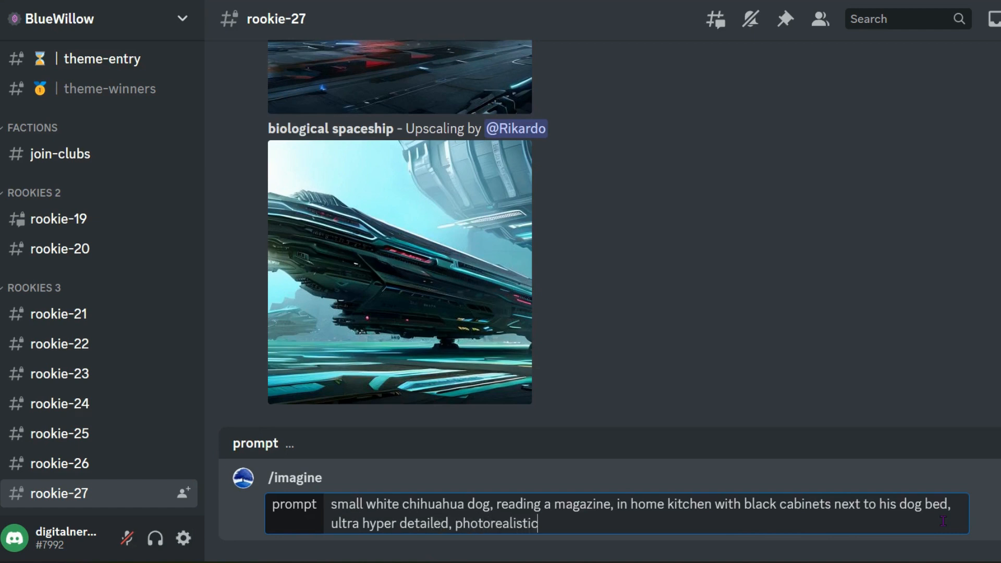
type(",")
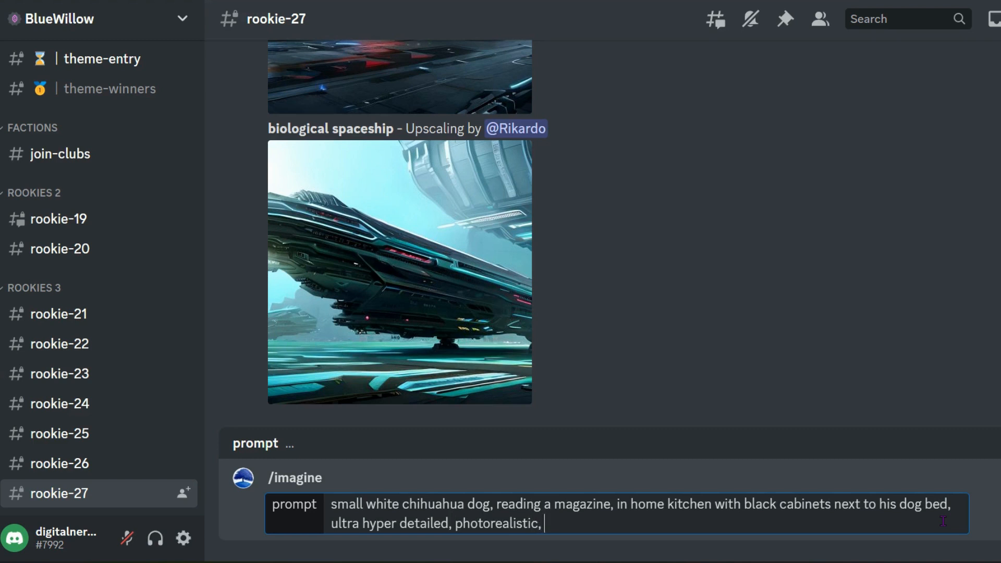
type("photoshoot hd")
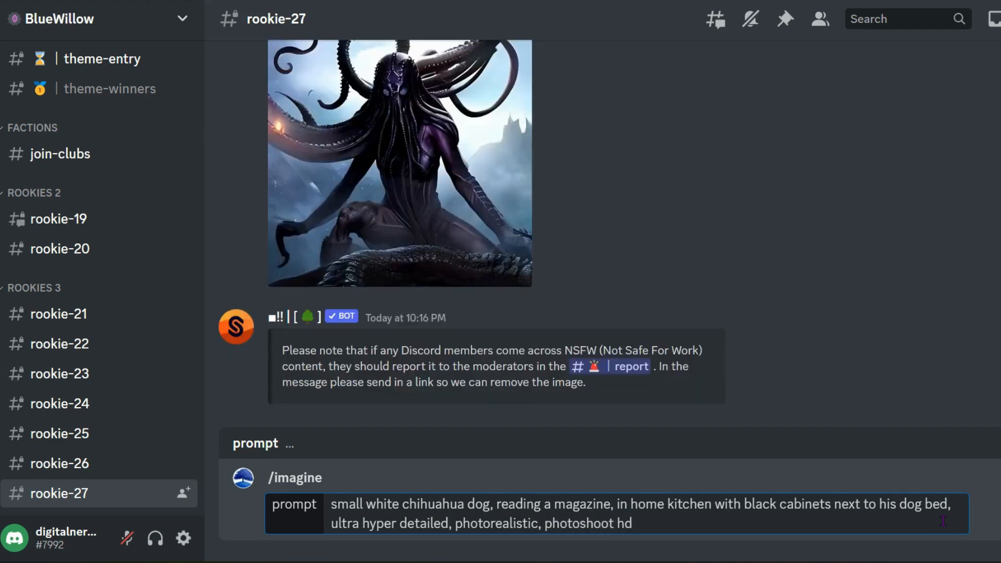
key("Return")
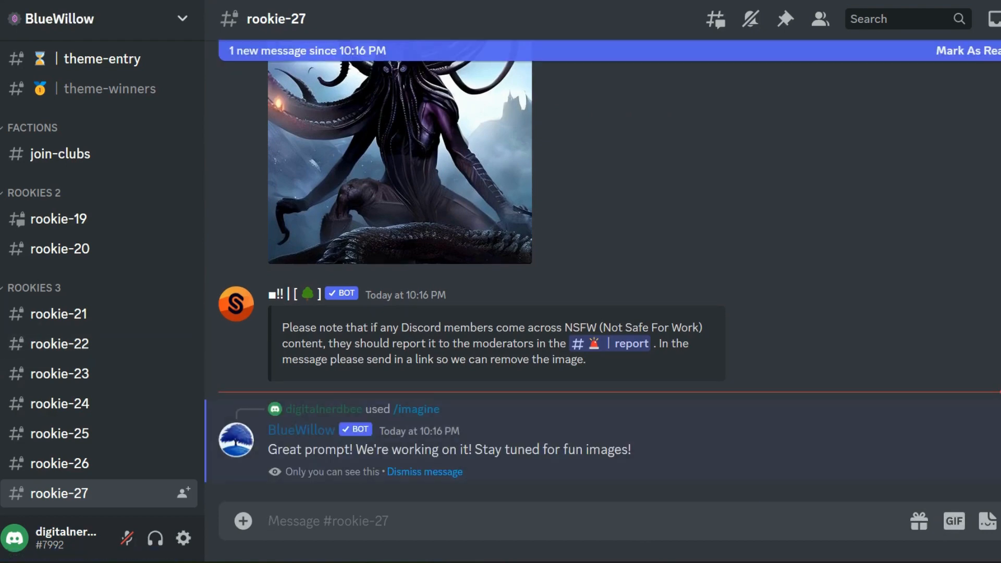
left_click(398, 160)
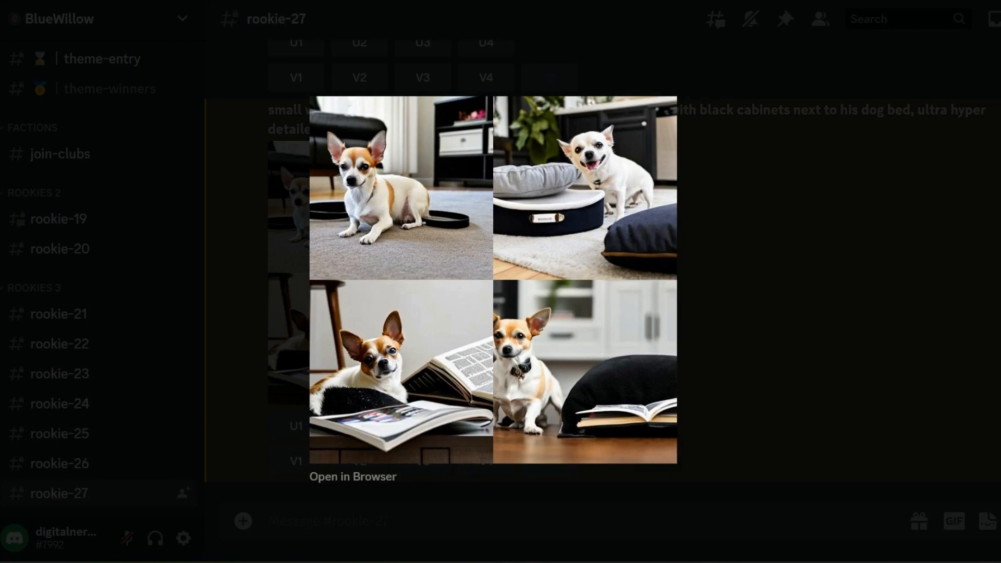
mouse_move(371, 377)
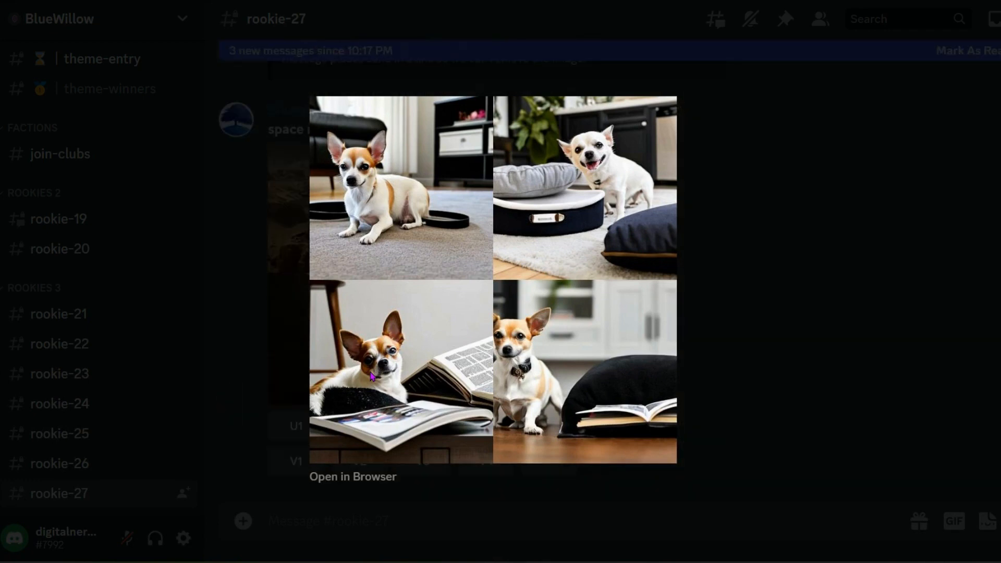
mouse_move(601, 329)
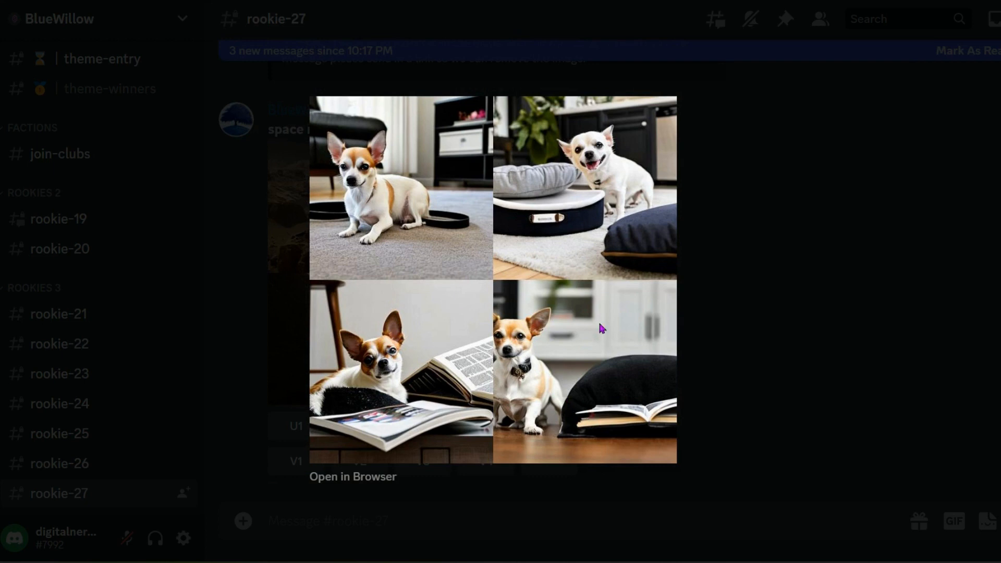
mouse_move(638, 440)
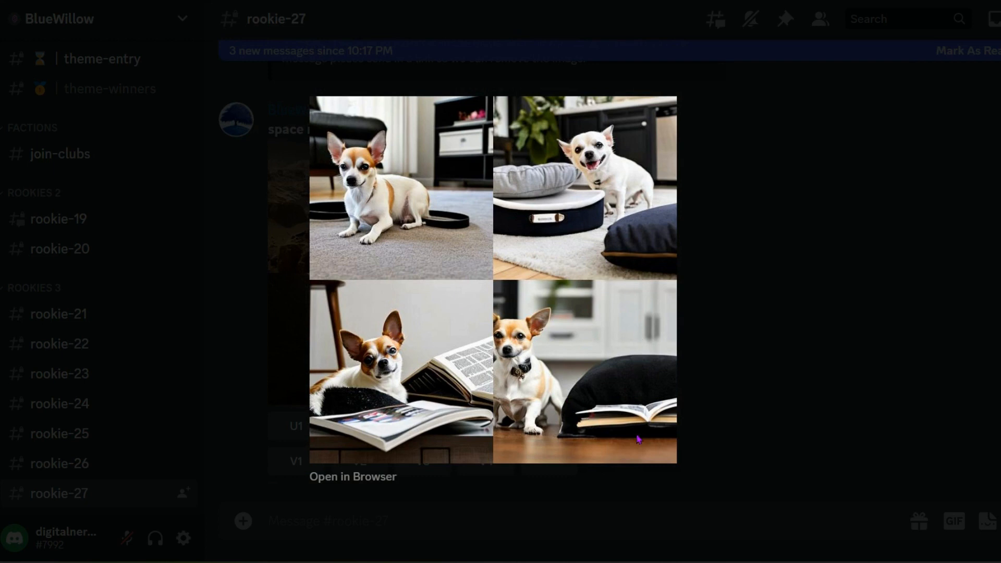